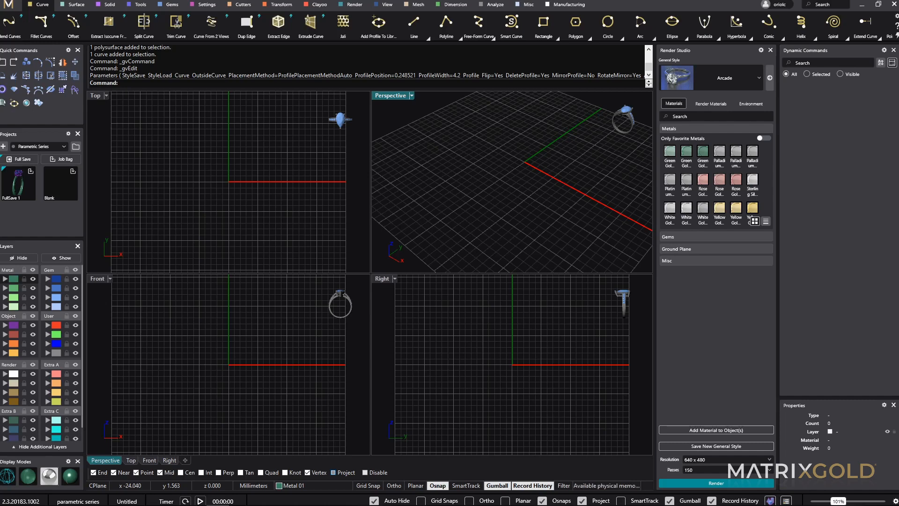
pyautogui.moveTo(373, 98)
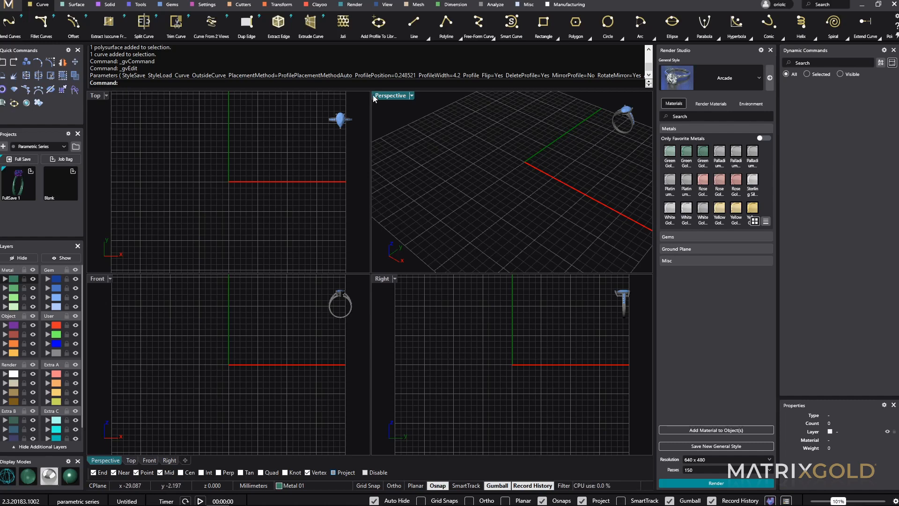
# Step: Maximize the Perspective view and place a 4.7-wide profile on the finger and outside curves
pyautogui.doubleClick(391, 95)
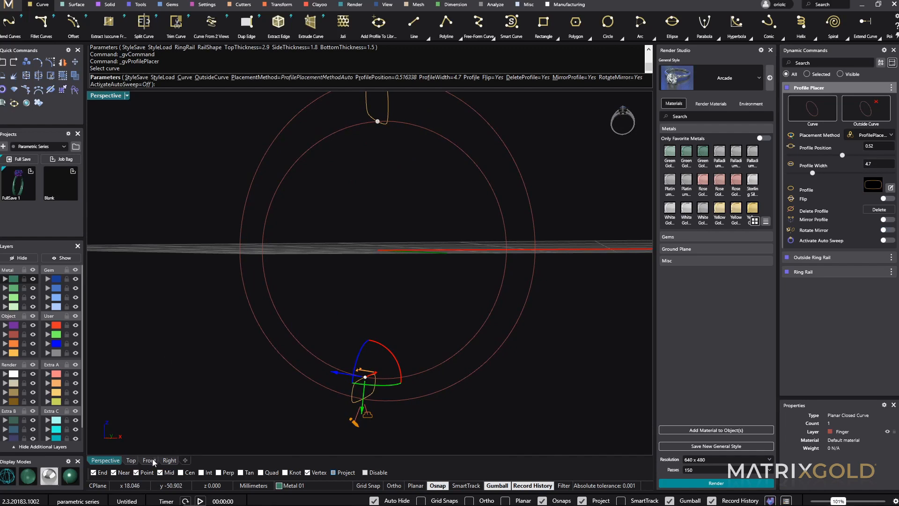
# Step: Sweep the profile into a solid band at profile width 3.2 with Auto Sweep on
pyautogui.click(149, 460)
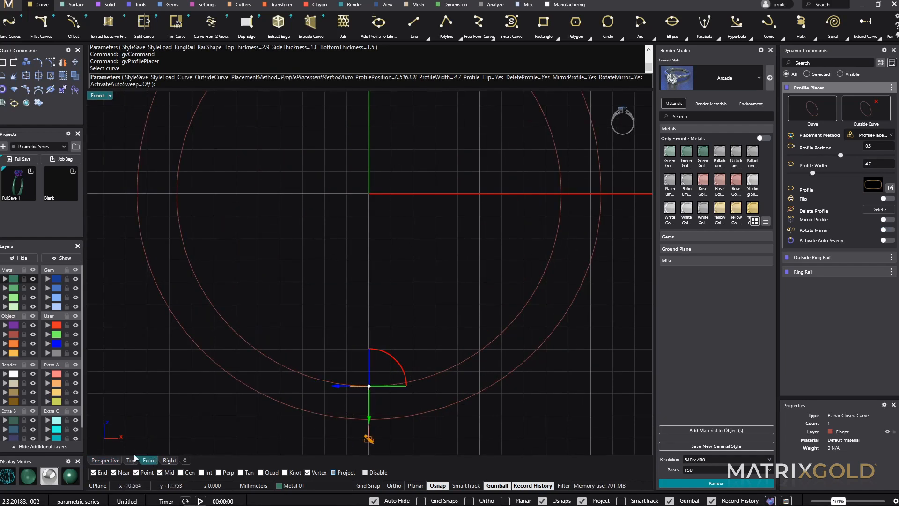
pyautogui.click(106, 460)
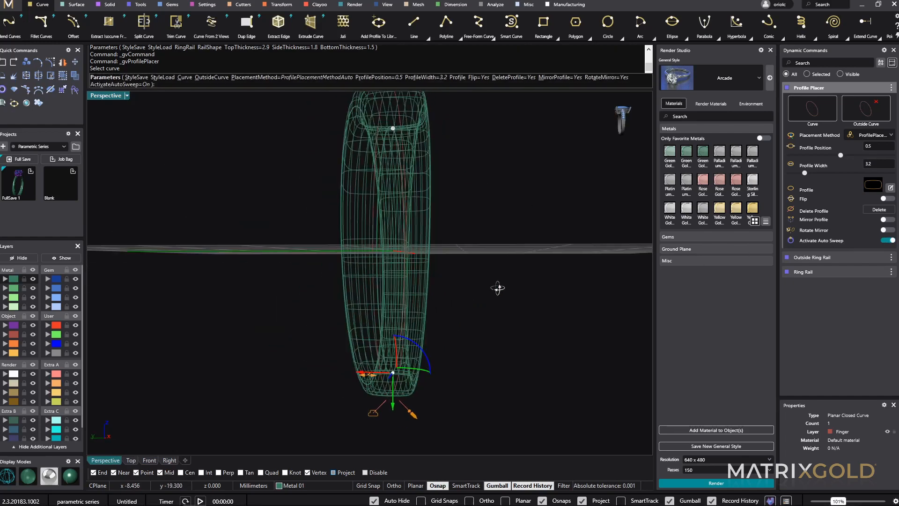
pyautogui.click(169, 460)
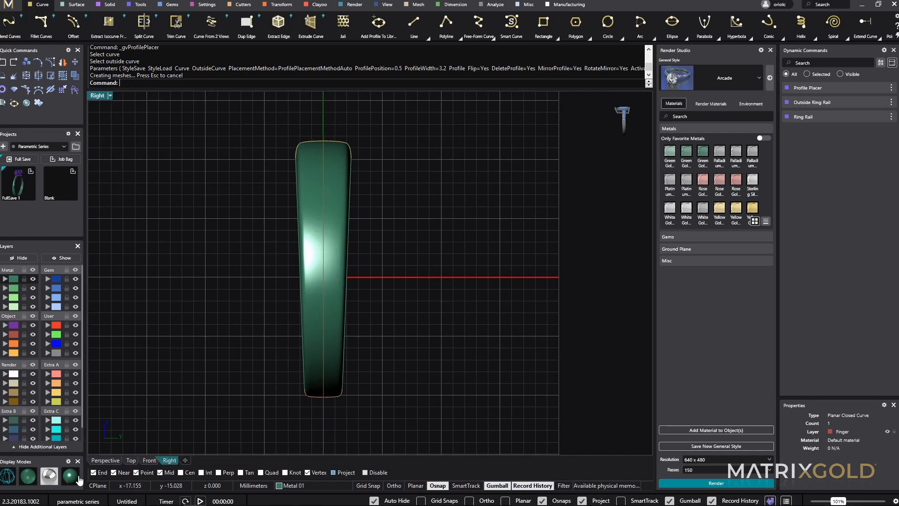
pyautogui.moveTo(398, 345)
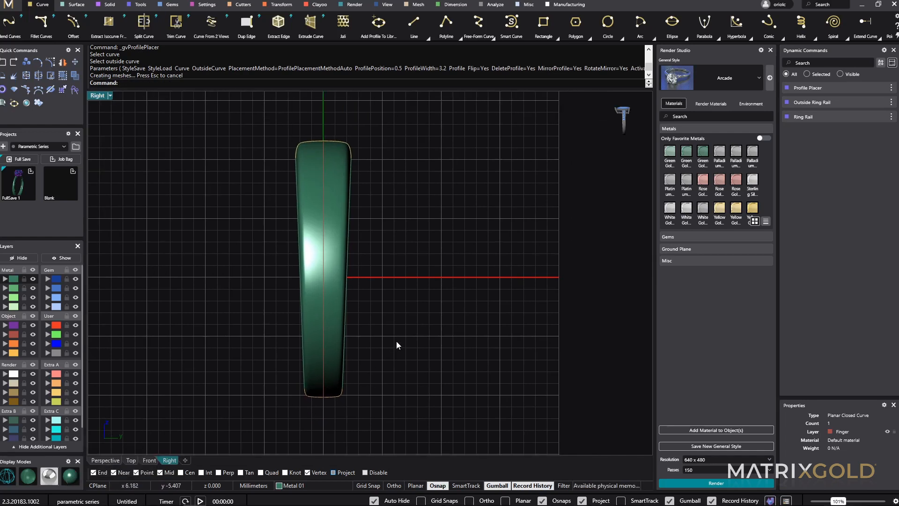
pyautogui.moveTo(84, 467)
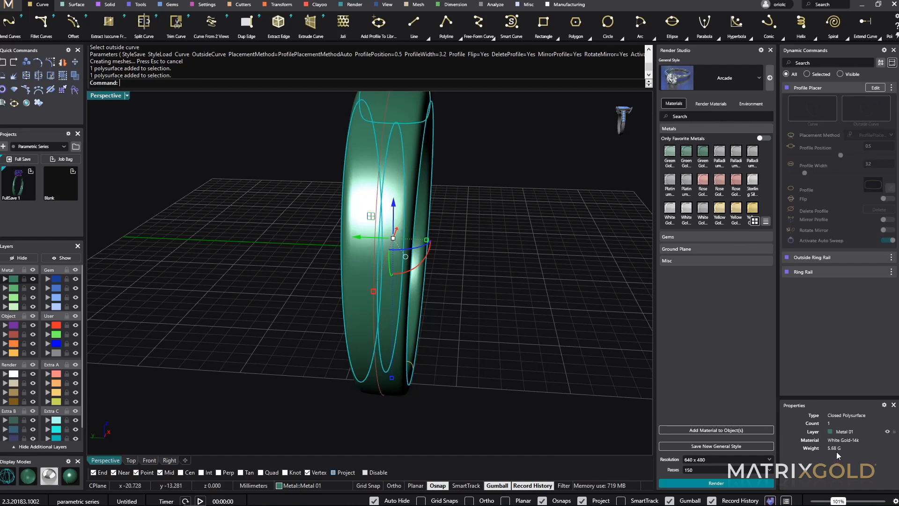
pyautogui.moveTo(853, 455)
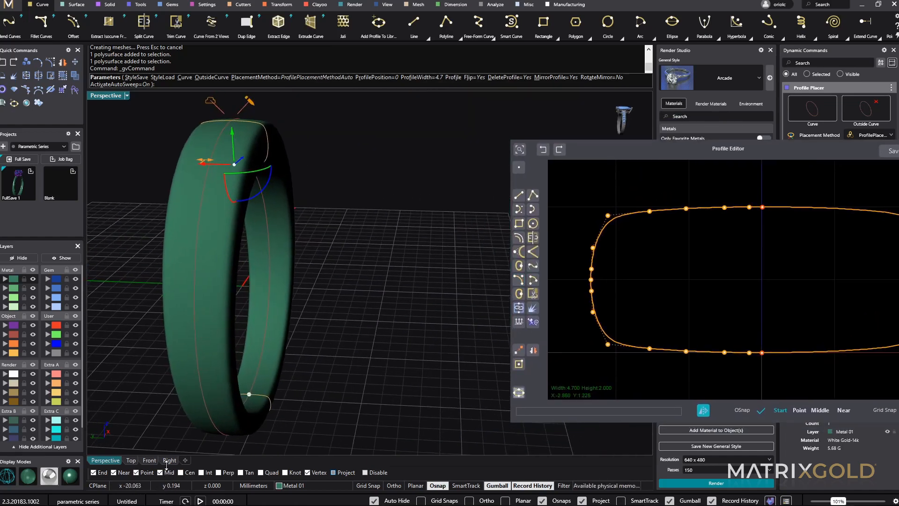
# Step: Drag the top profile points down into a rectangular channel notch and apply the edited profile
pyautogui.click(168, 460)
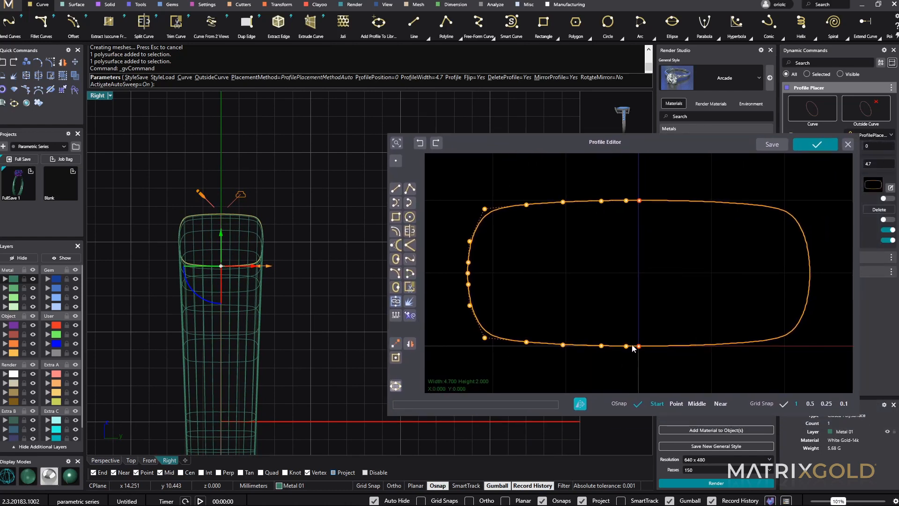
pyautogui.moveTo(638, 347); pyautogui.dragTo(638, 268)
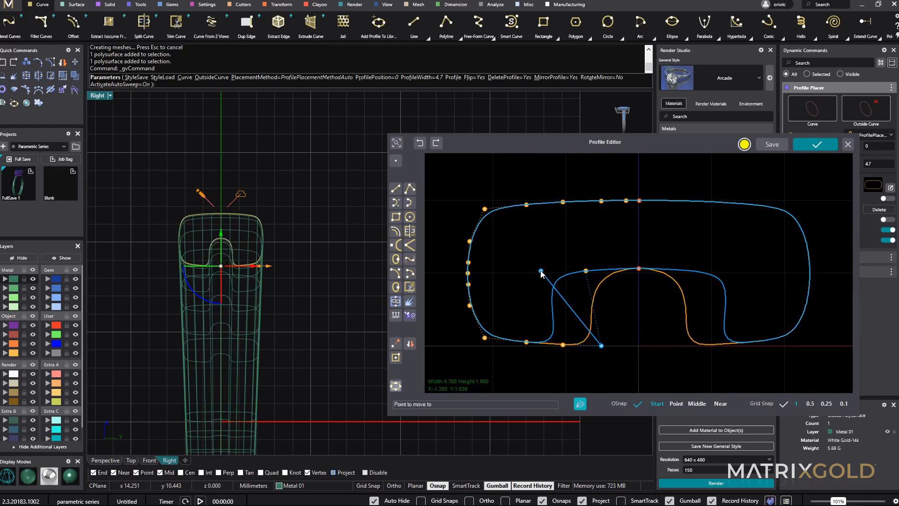
pyautogui.moveTo(541, 271); pyautogui.dragTo(484, 339)
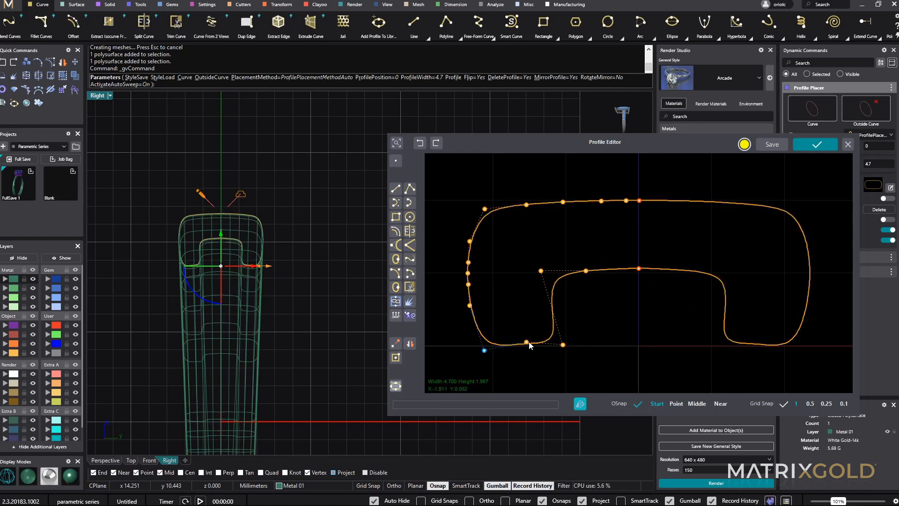
pyautogui.moveTo(485, 350); pyautogui.dragTo(526, 342)
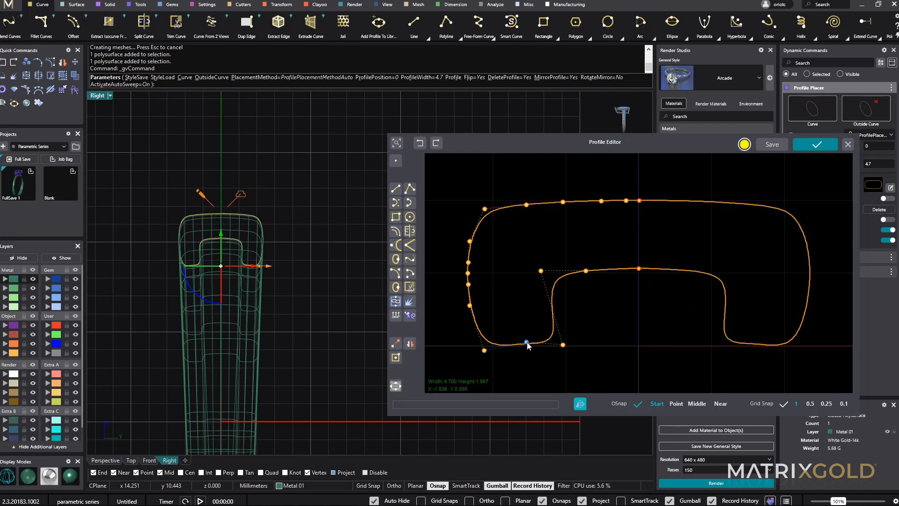
pyautogui.moveTo(527, 343); pyautogui.dragTo(527, 343)
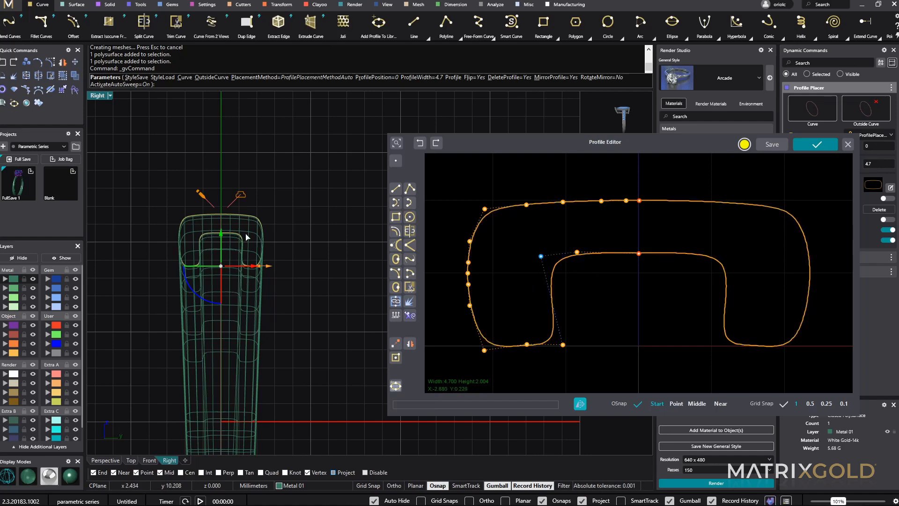
pyautogui.moveTo(538, 264)
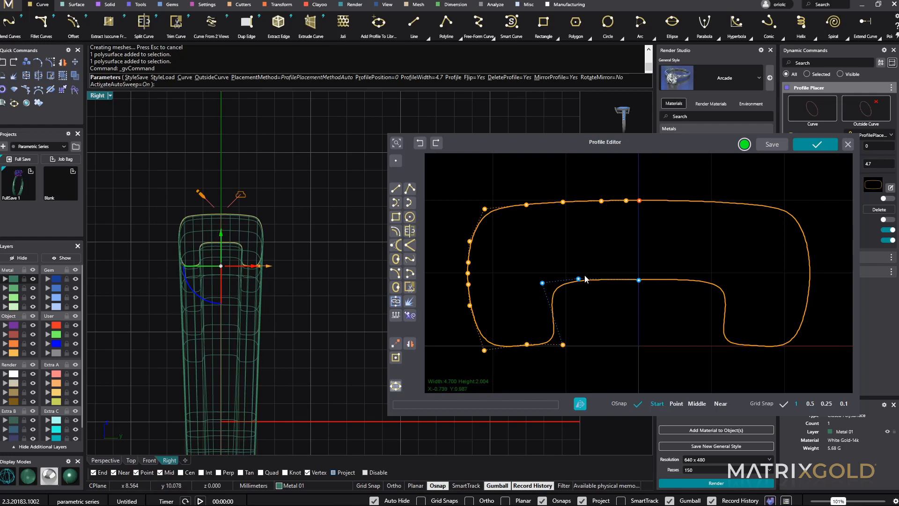
pyautogui.moveTo(450, 340)
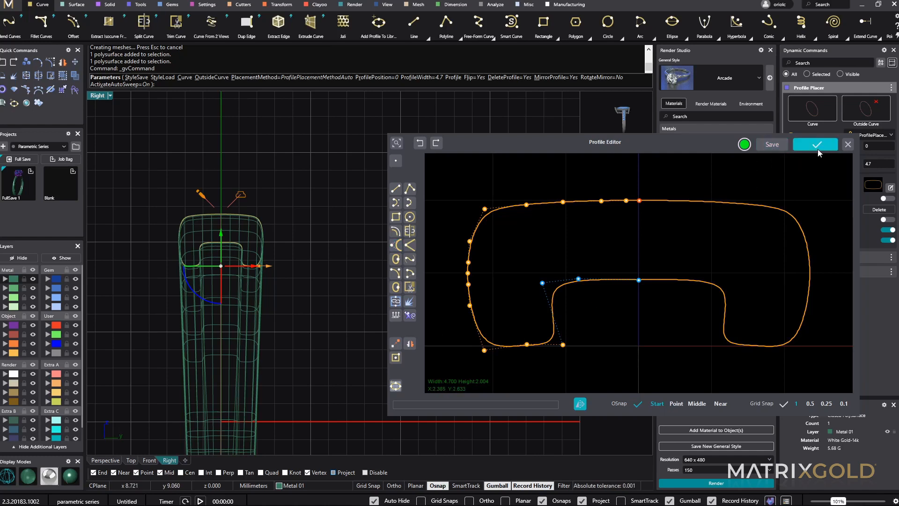
pyautogui.click(815, 144)
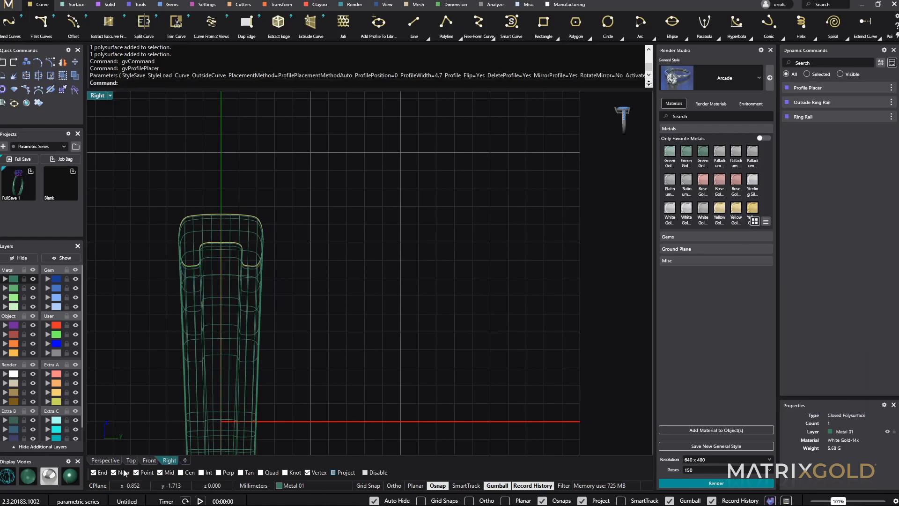
# Step: Switch to Perspective and orbit around the channelled band to inspect it
pyautogui.click(105, 460)
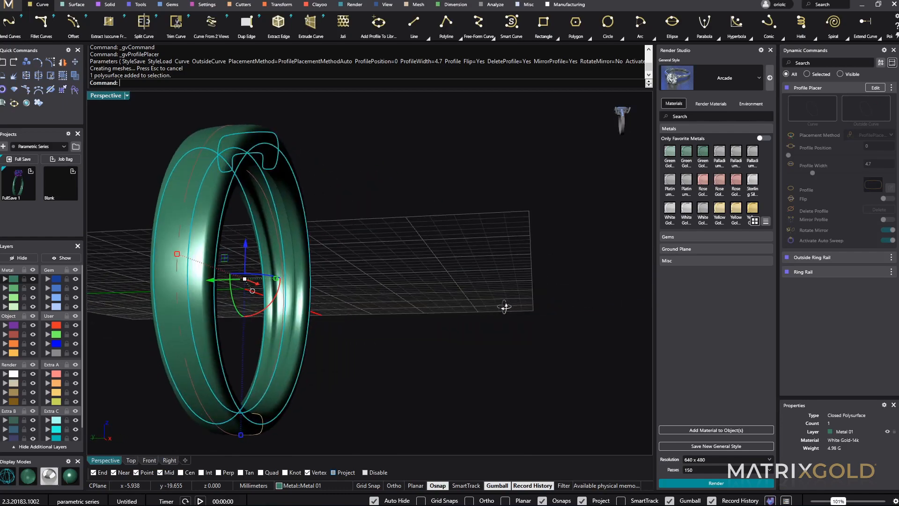
pyautogui.moveTo(505, 307); pyautogui.dragTo(350, 292)
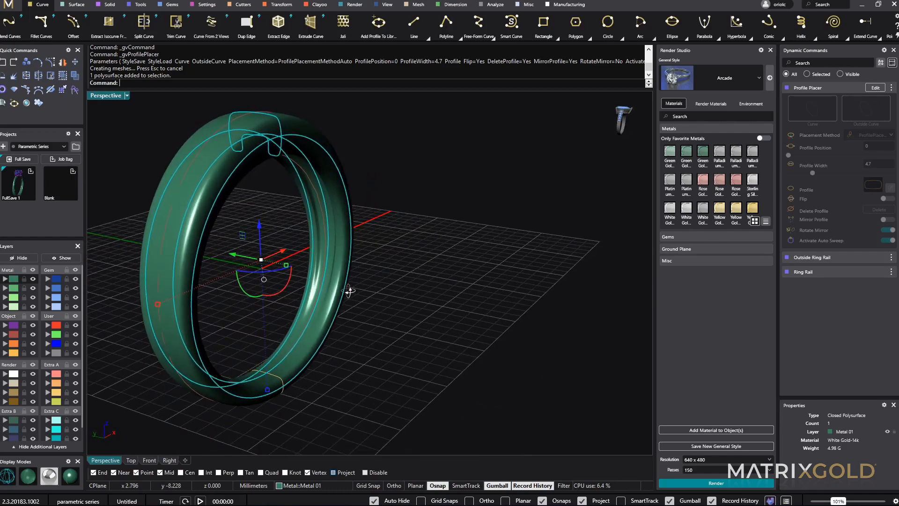
pyautogui.moveTo(350, 291); pyautogui.dragTo(501, 288)
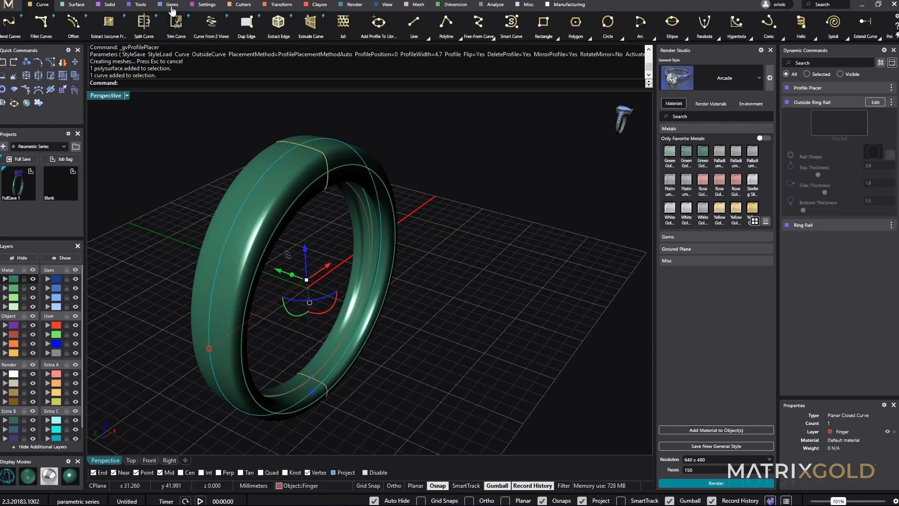
# Step: Place round diamonds along the finger curve from 0.15 to 0.88, with orientation adjusted and direction reversed
pyautogui.click(171, 5)
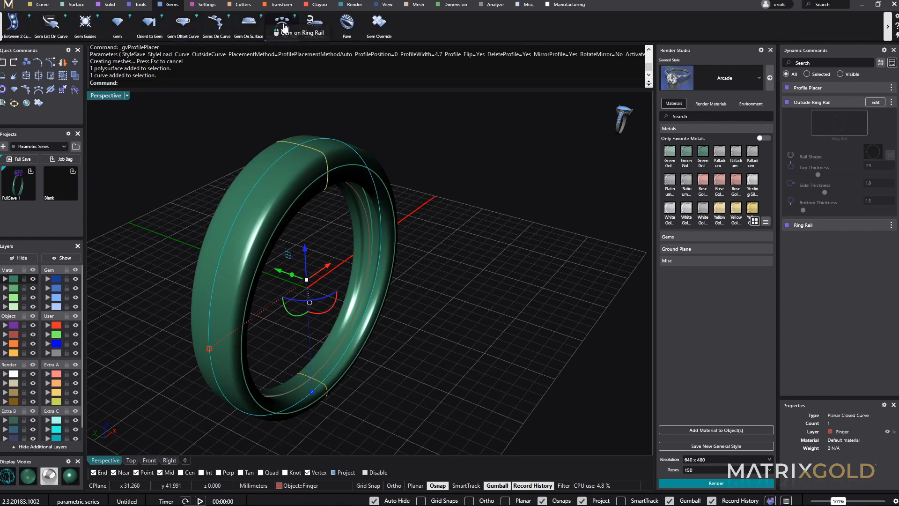
pyautogui.click(282, 23)
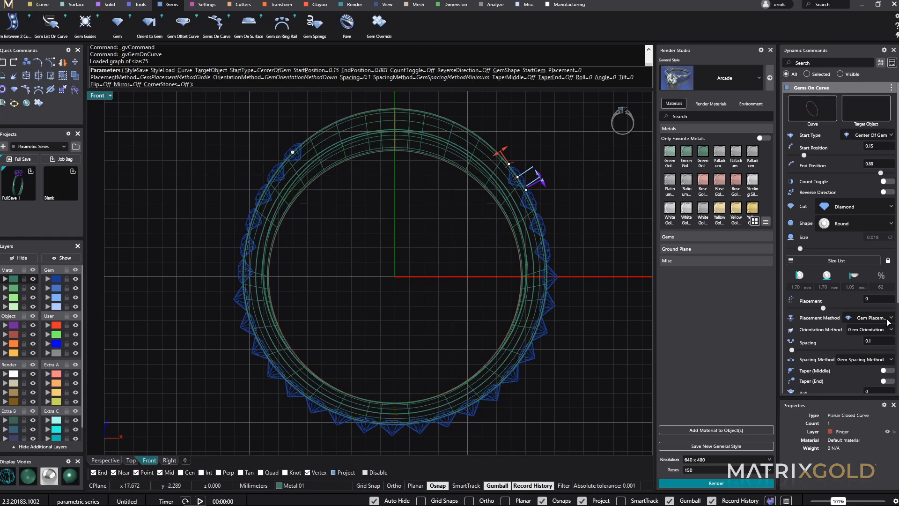
pyautogui.click(871, 329)
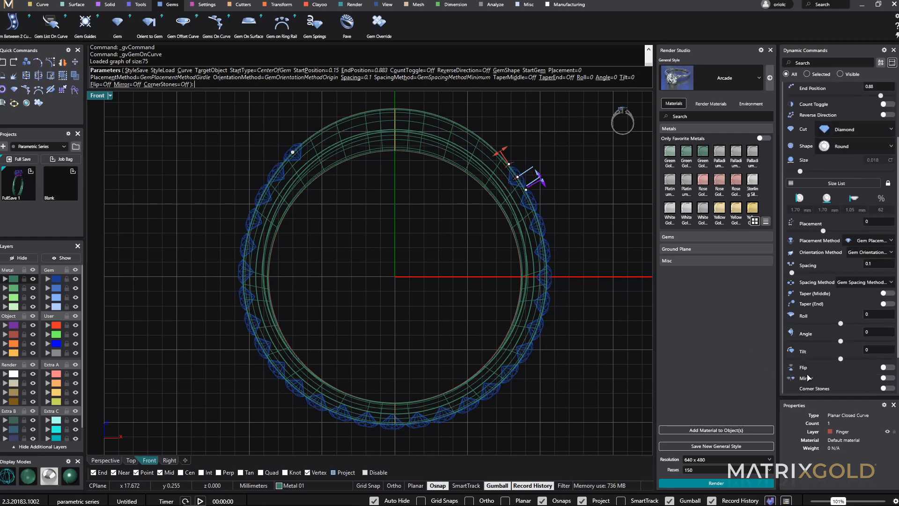
pyautogui.scroll(-3)
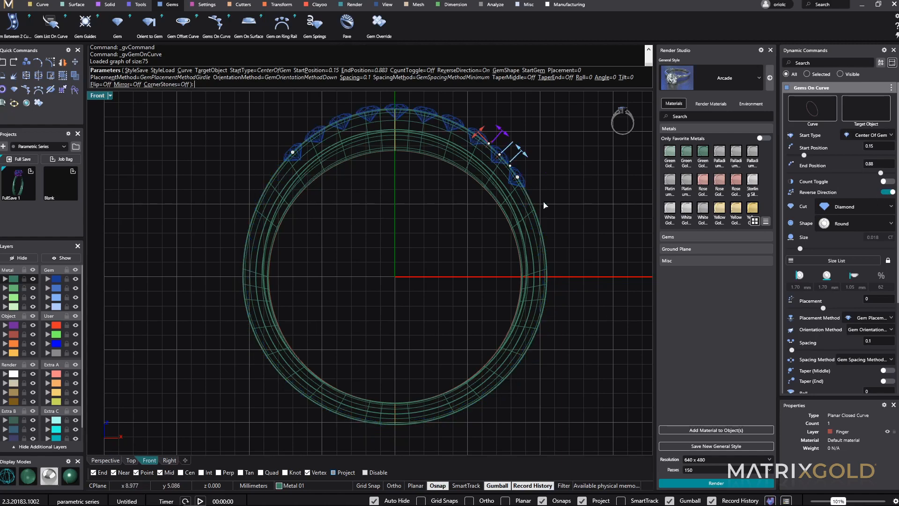
# Step: Change the stones to 2.5 mm princess cuts with placement -1
pyautogui.click(855, 223)
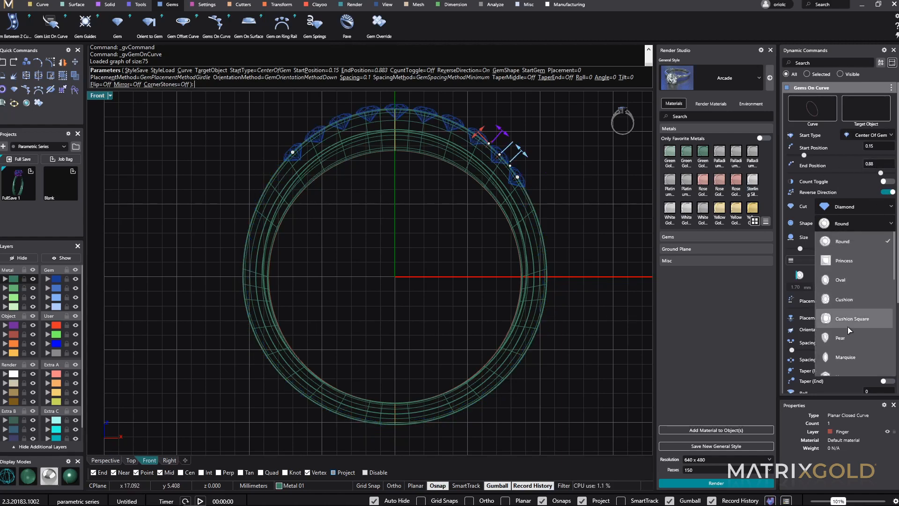
pyautogui.click(843, 222)
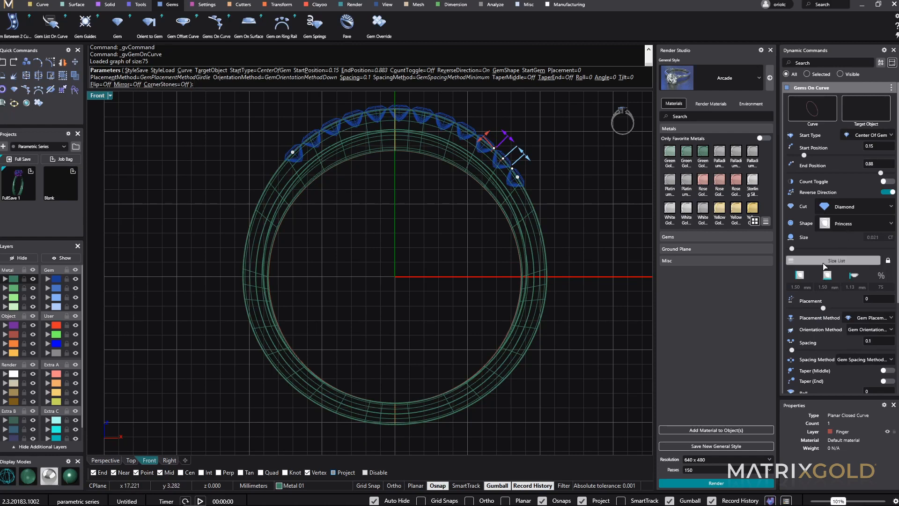
pyautogui.click(833, 260)
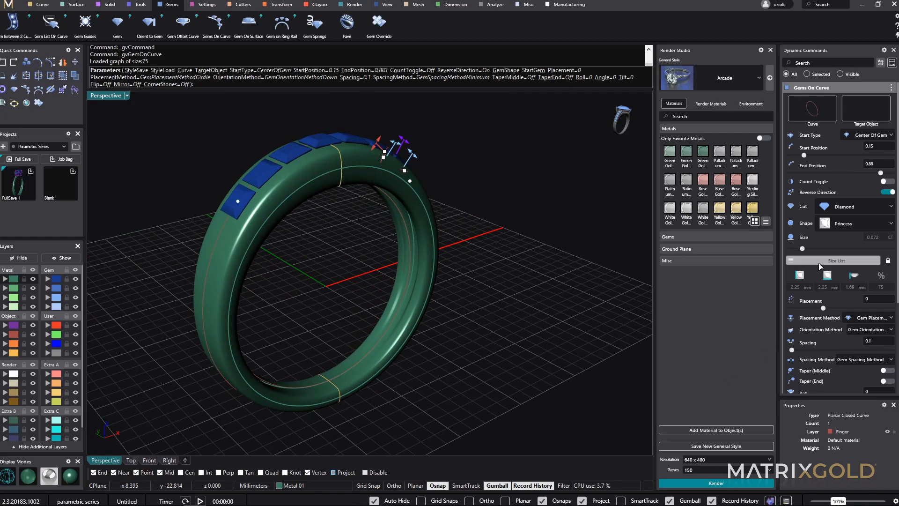
pyautogui.click(832, 260)
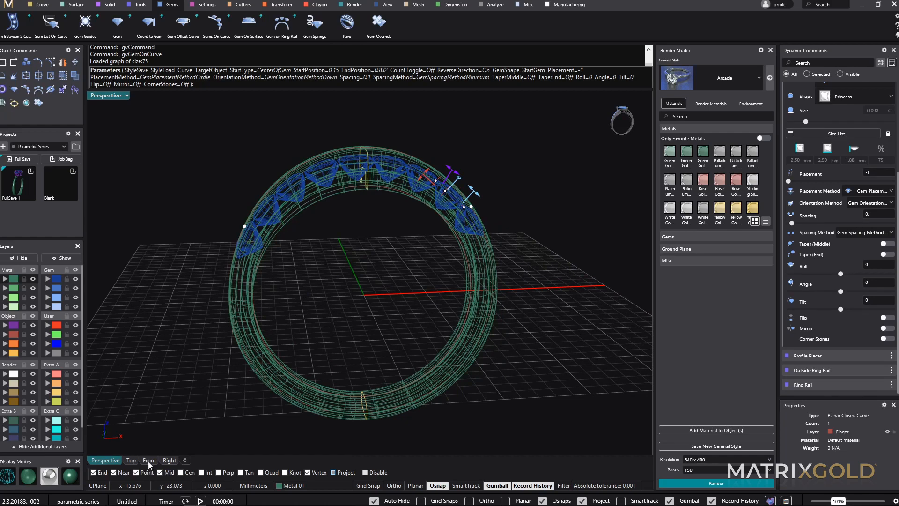
# Step: Frame the upper half of the ring and sink the princess stones to placement -0.44
pyautogui.click(149, 460)
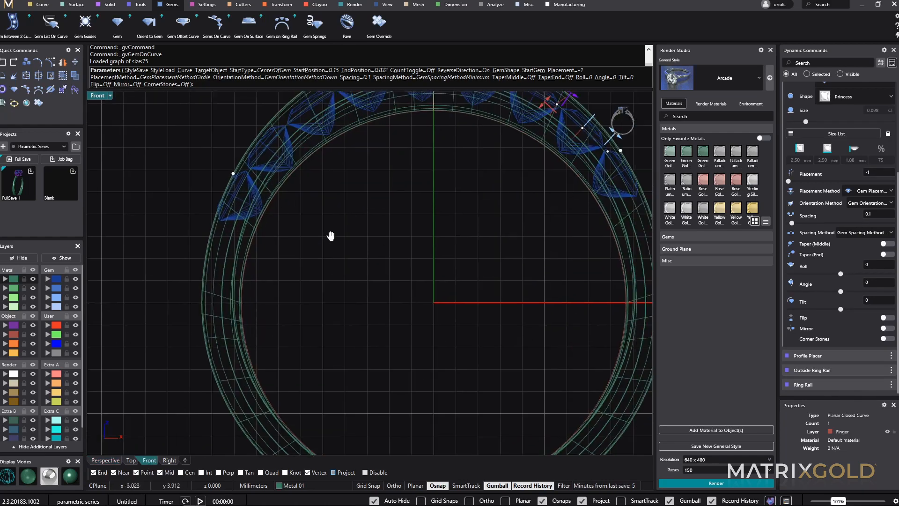
pyautogui.moveTo(330, 235); pyautogui.dragTo(530, 268)
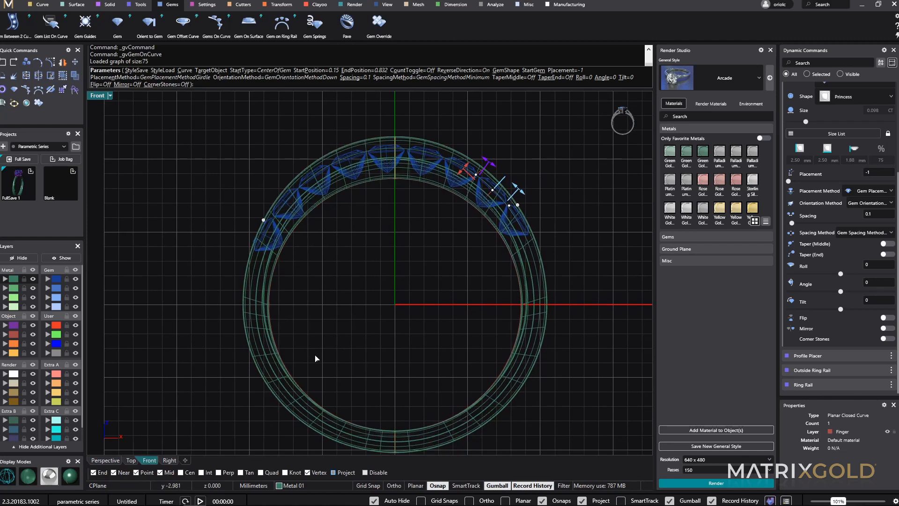
pyautogui.moveTo(547, 299)
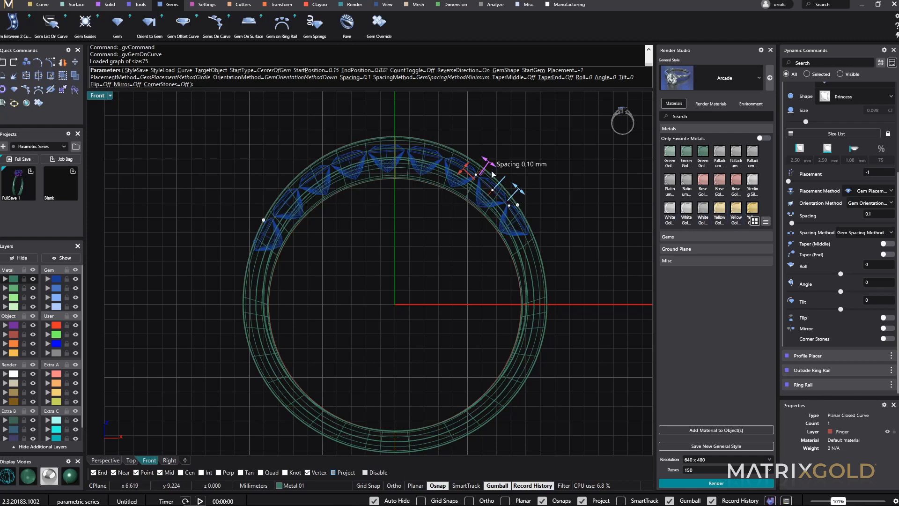
pyautogui.moveTo(592, 205)
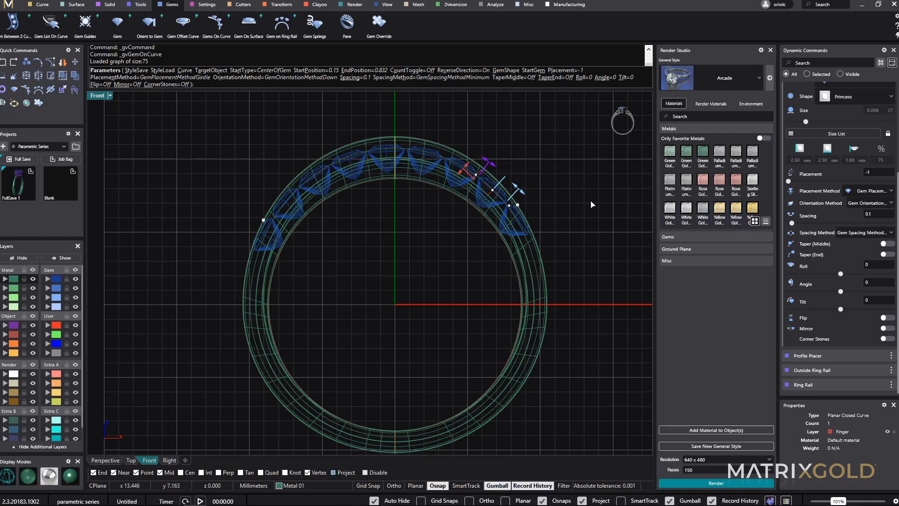
pyautogui.moveTo(591, 204); pyautogui.dragTo(348, 344)
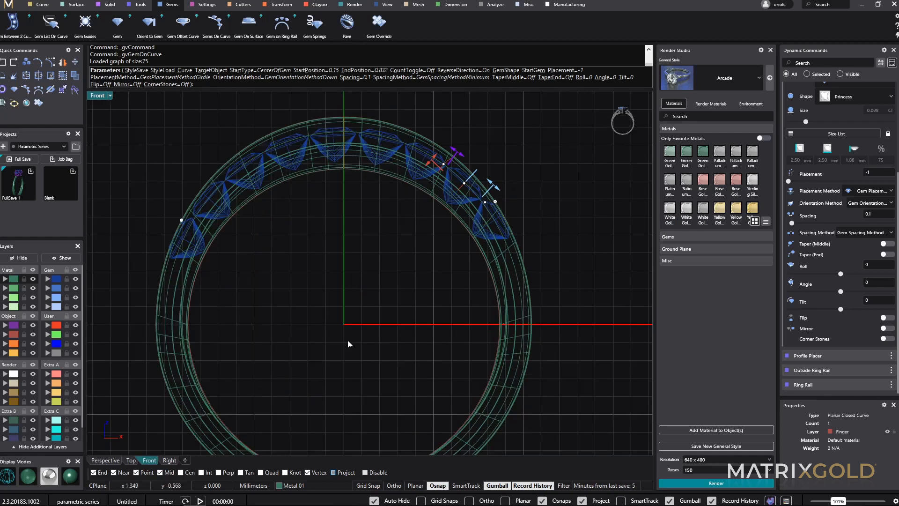
pyautogui.moveTo(276, 156)
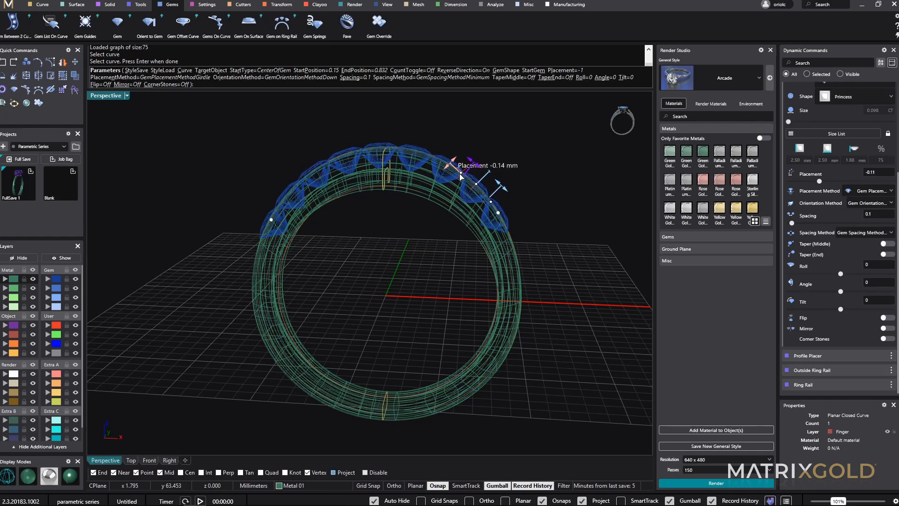
pyautogui.moveTo(462, 178); pyautogui.dragTo(488, 184)
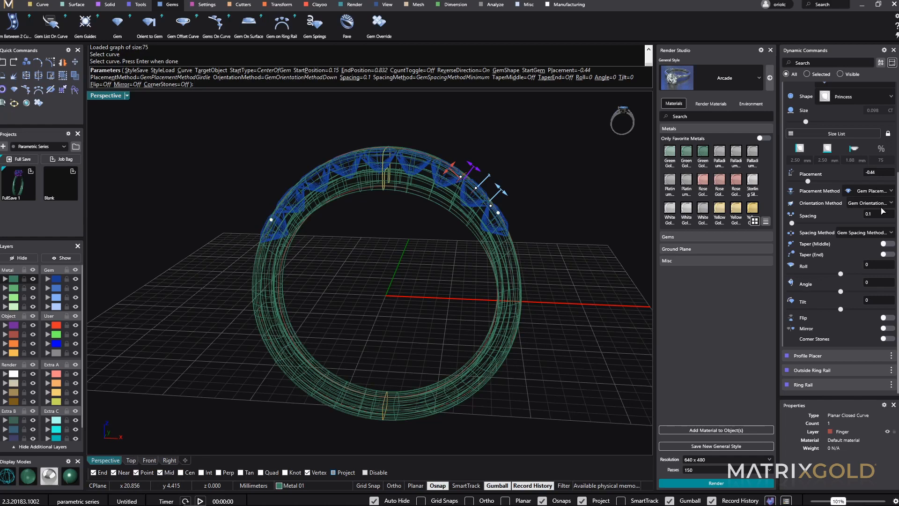
# Step: Orient the stones toward the ring centre (Origin) and trim the row end to about 0.81
pyautogui.click(870, 202)
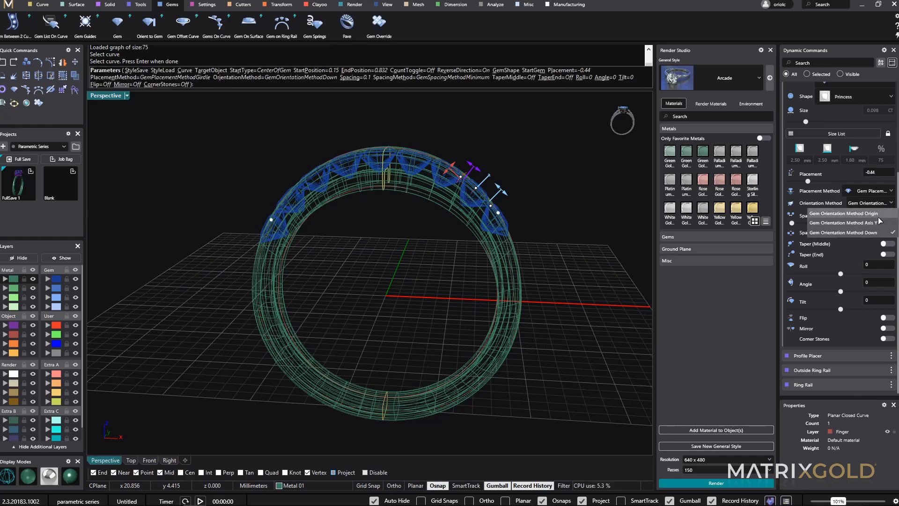
pyautogui.click(844, 213)
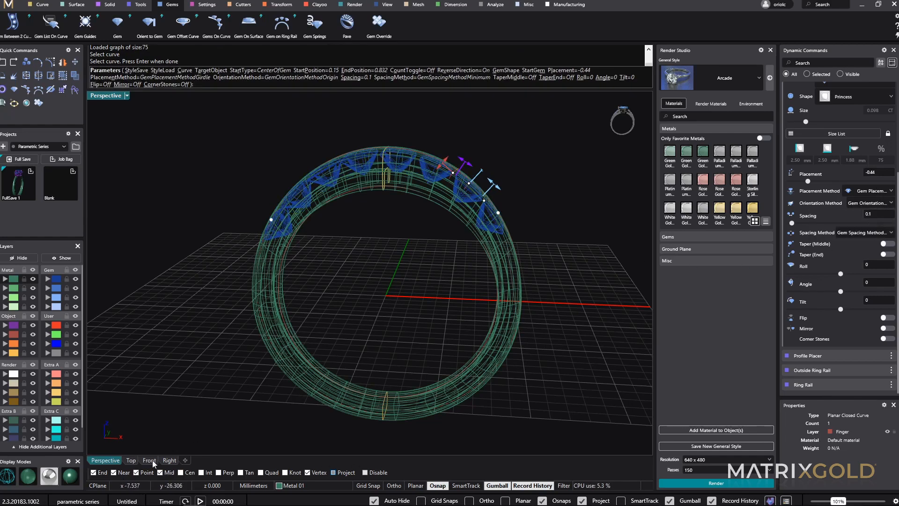
pyautogui.click(149, 460)
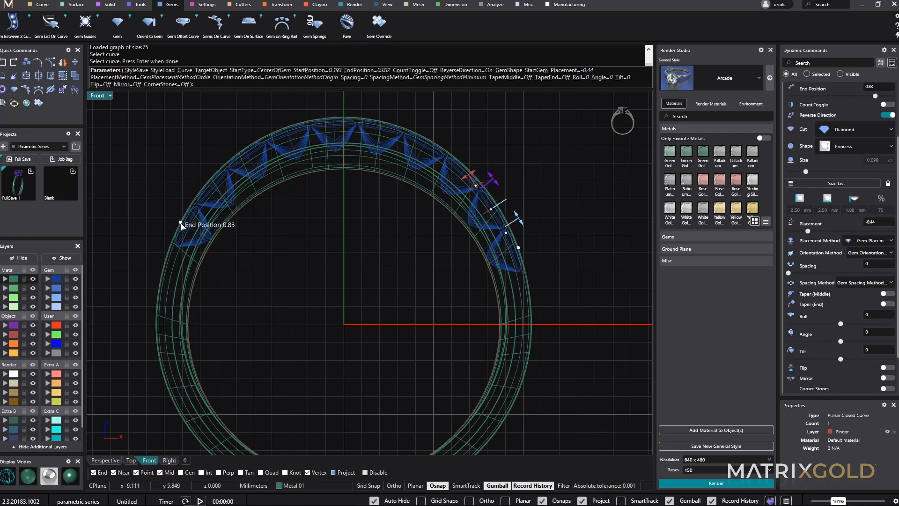
pyautogui.moveTo(181, 224); pyautogui.dragTo(171, 246)
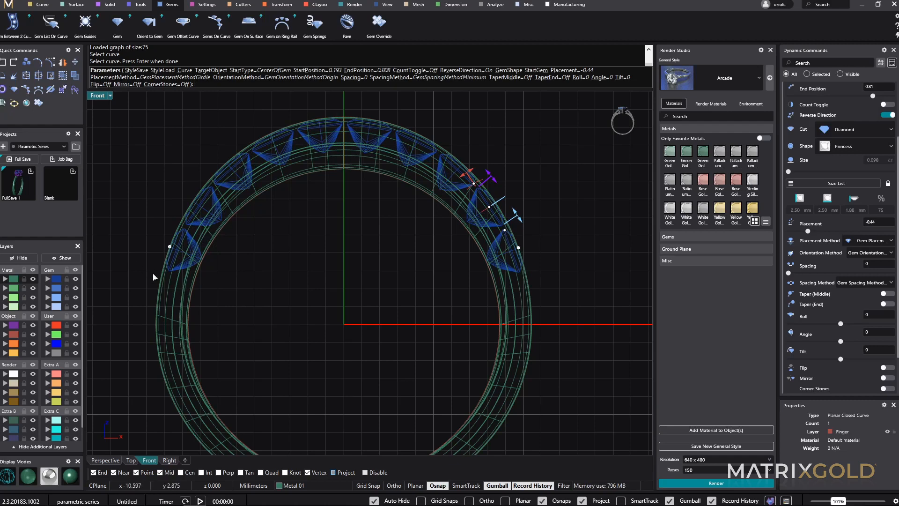
pyautogui.moveTo(411, 316)
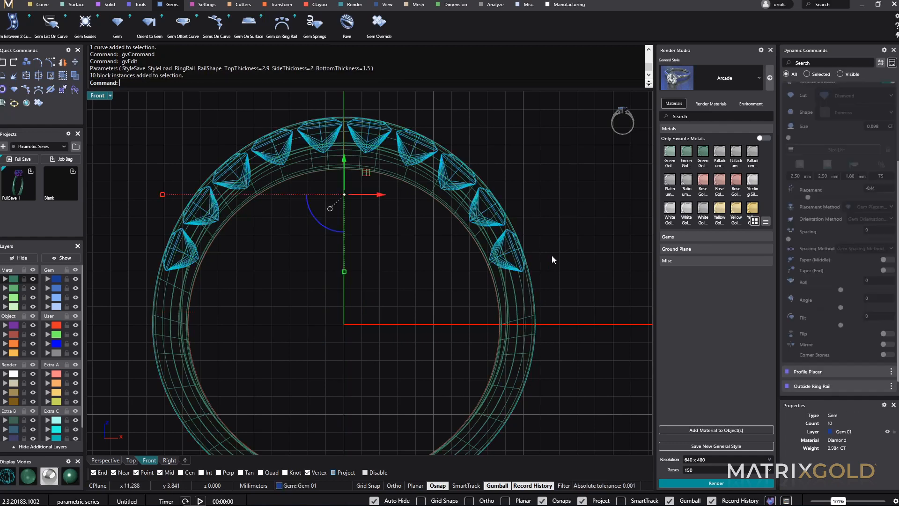
pyautogui.moveTo(416, 164)
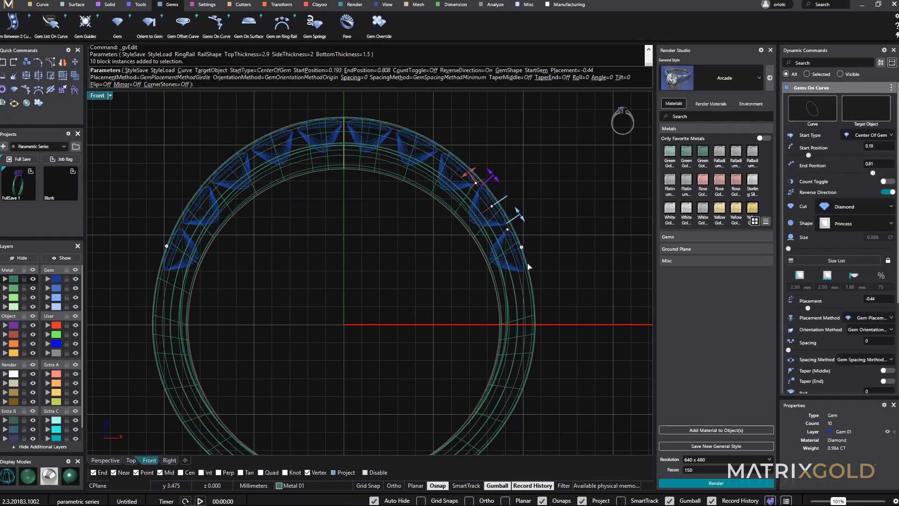
pyautogui.moveTo(522, 255)
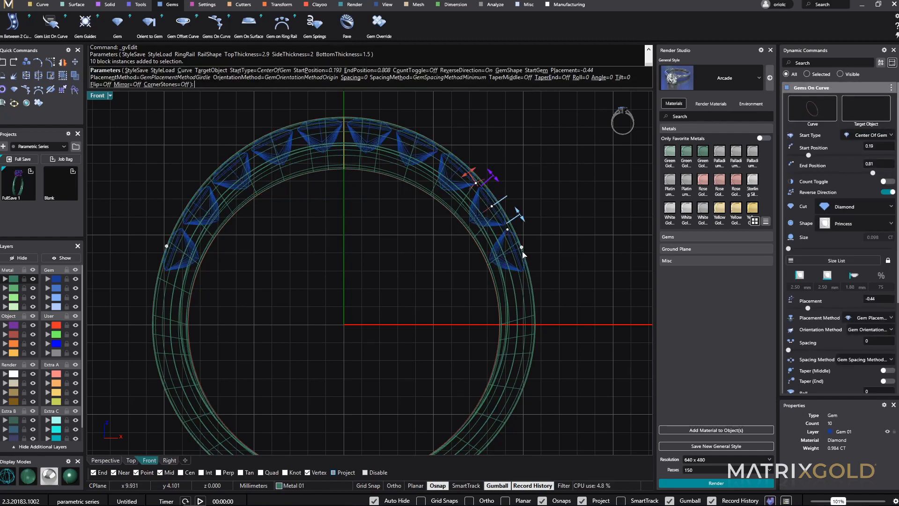
pyautogui.moveTo(521, 250)
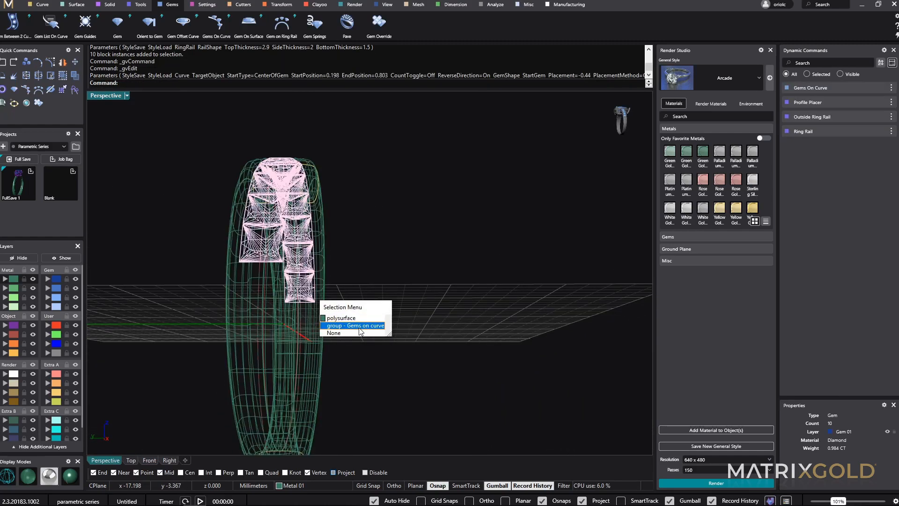
# Step: Add a flat-ended channel cutter along the Gems on curve stone group
pyautogui.click(354, 325)
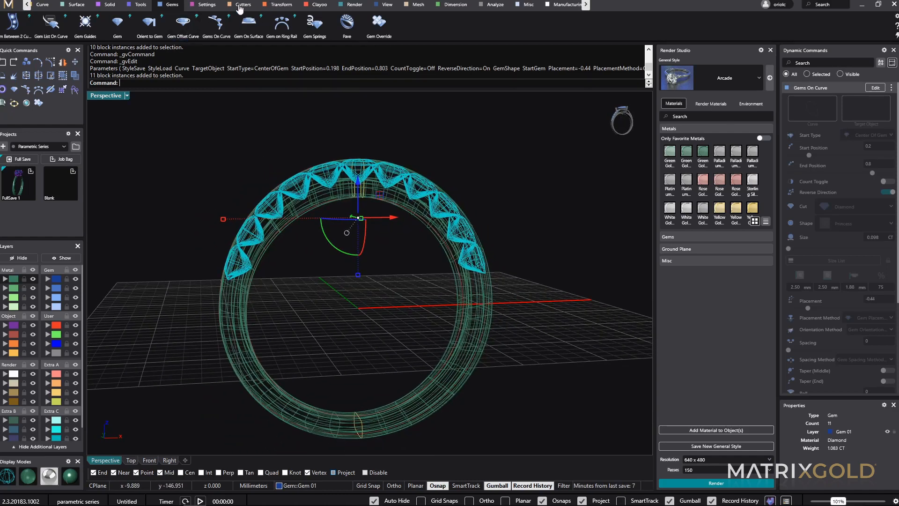
pyautogui.click(242, 4)
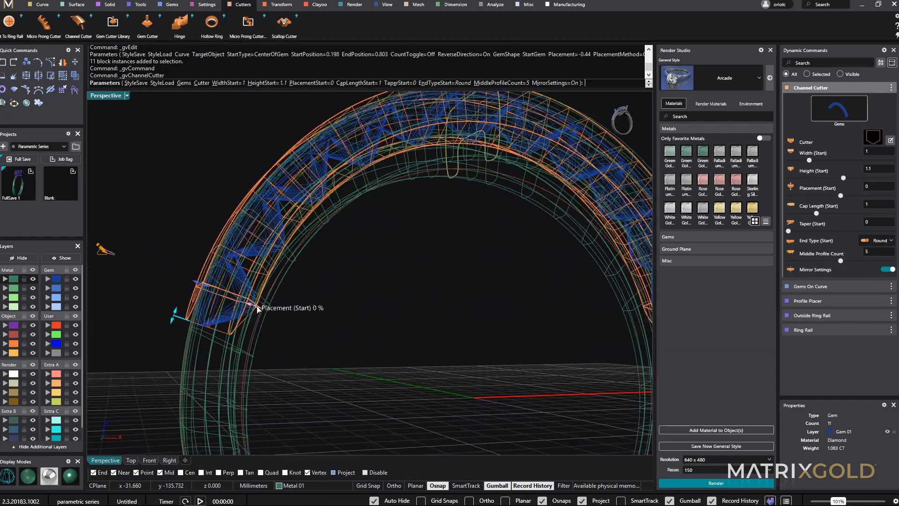
pyautogui.moveTo(258, 309); pyautogui.dragTo(233, 301)
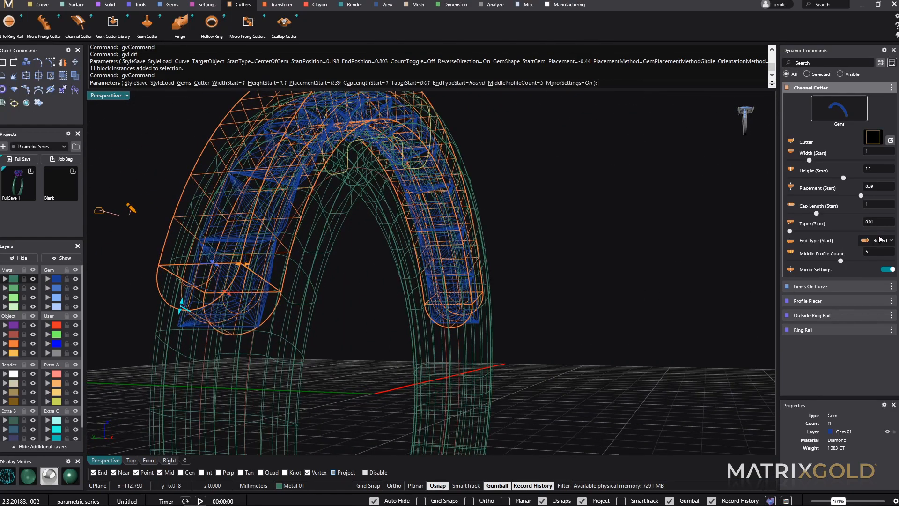
pyautogui.click(881, 240)
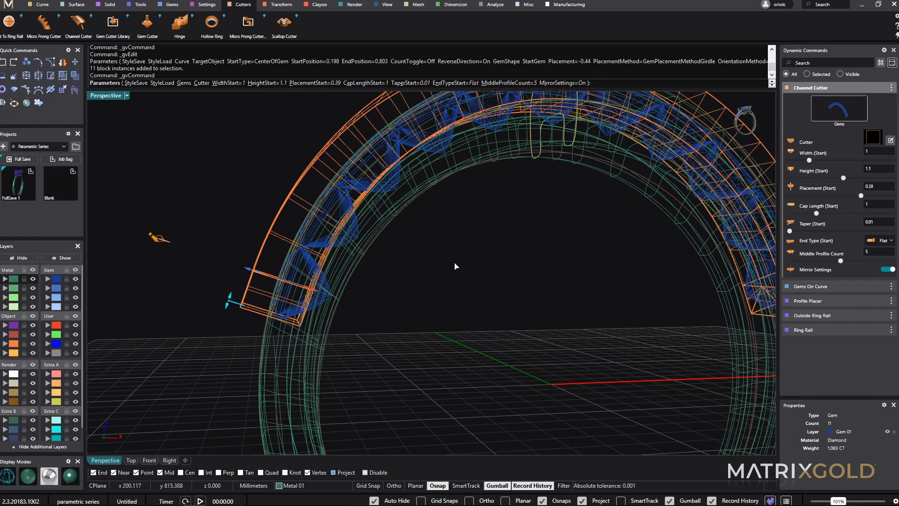
# Step: Lower the channel cutter to 62% placement and orbit to check it against the stones
pyautogui.moveTo(456, 266); pyautogui.dragTo(581, 361)
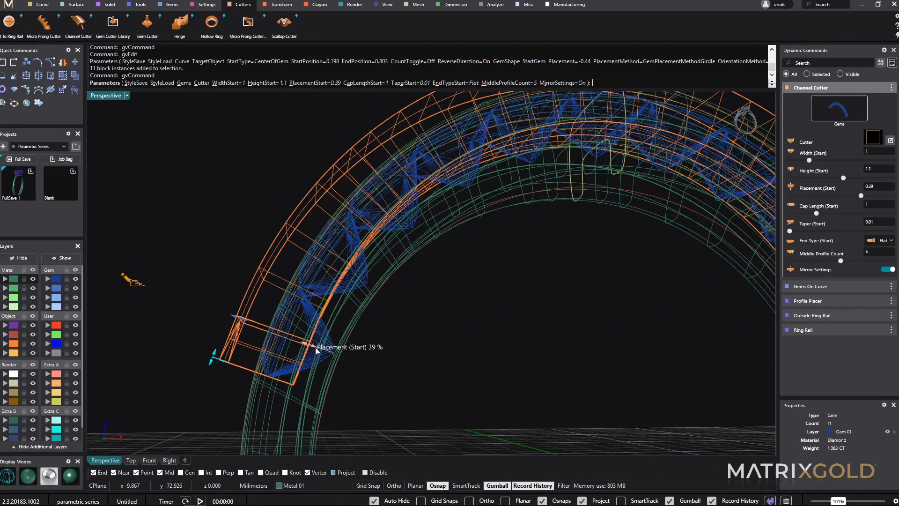
pyautogui.moveTo(315, 347); pyautogui.dragTo(299, 344)
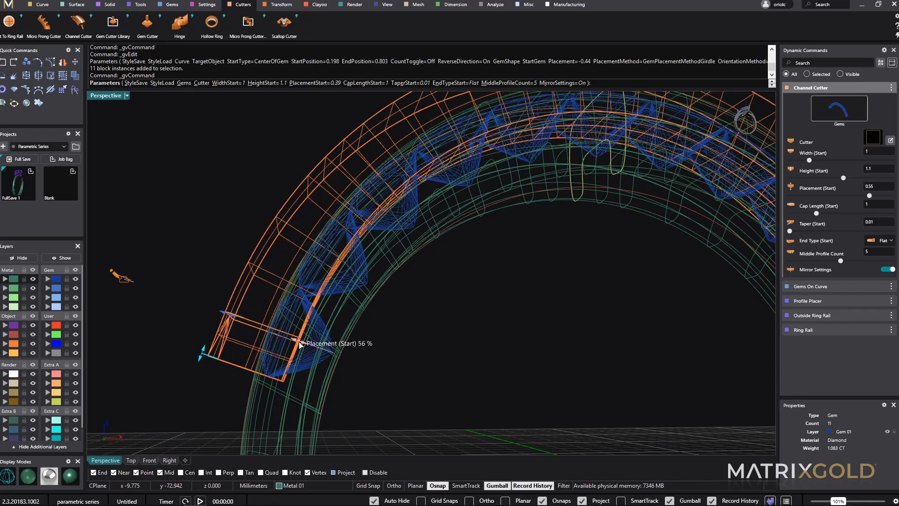
pyautogui.moveTo(298, 343); pyautogui.dragTo(304, 341)
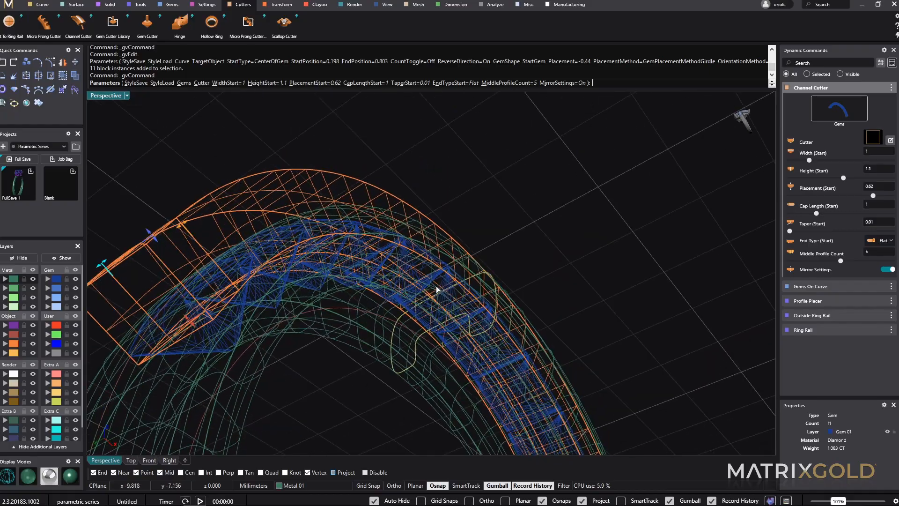
pyautogui.moveTo(436, 289); pyautogui.dragTo(484, 286)
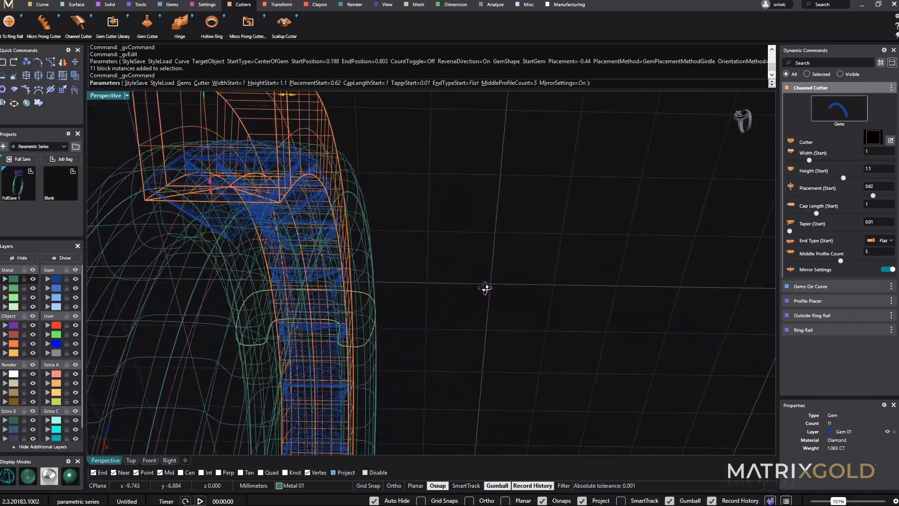
pyautogui.moveTo(485, 287); pyautogui.dragTo(286, 241)
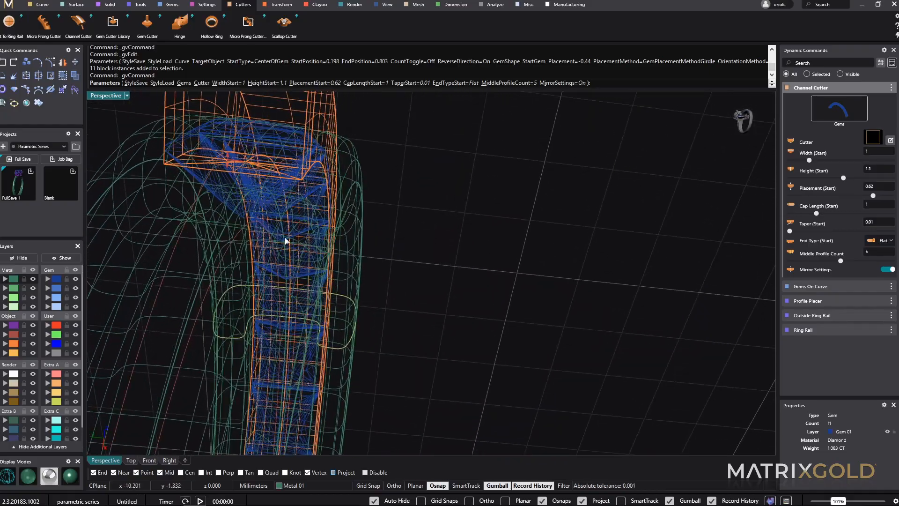
pyautogui.moveTo(287, 241); pyautogui.dragTo(315, 189)
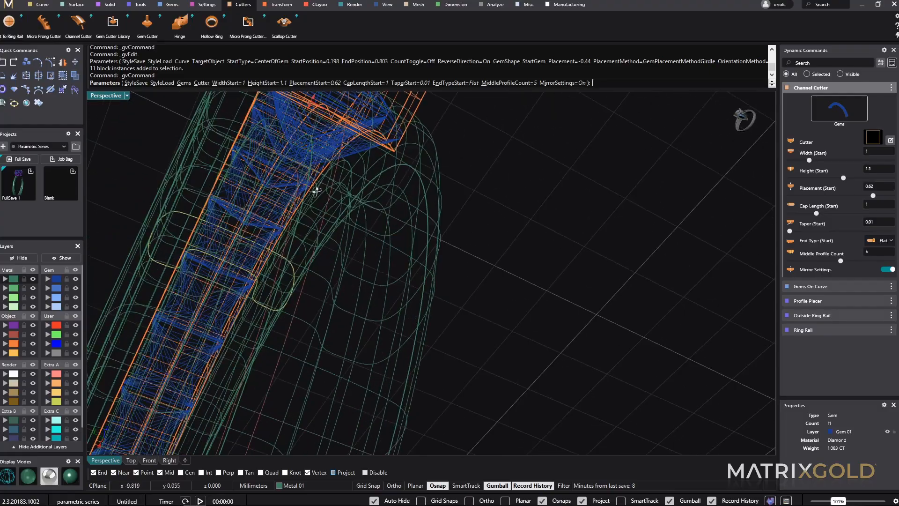
pyautogui.moveTo(315, 189); pyautogui.dragTo(371, 315)
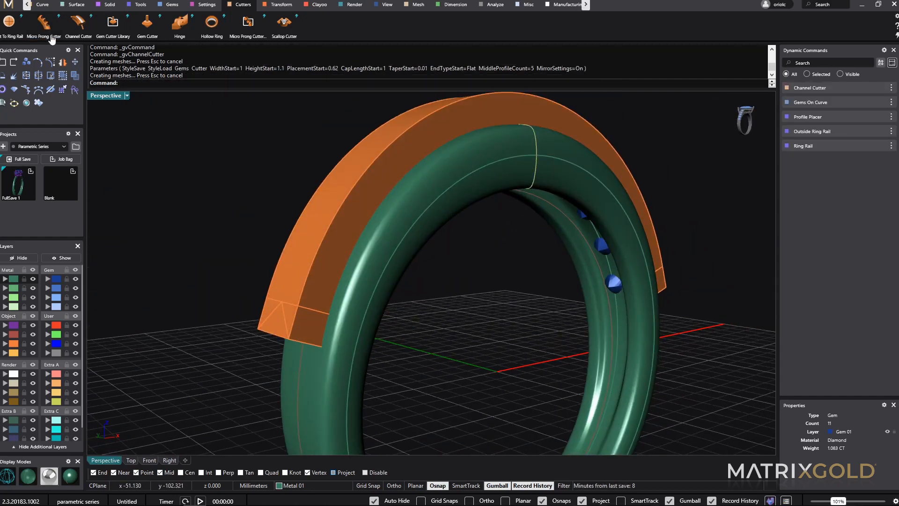
# Step: Boolean-difference the channel cutter from the ring band and orbit to inspect the carved slot
pyautogui.click(109, 5)
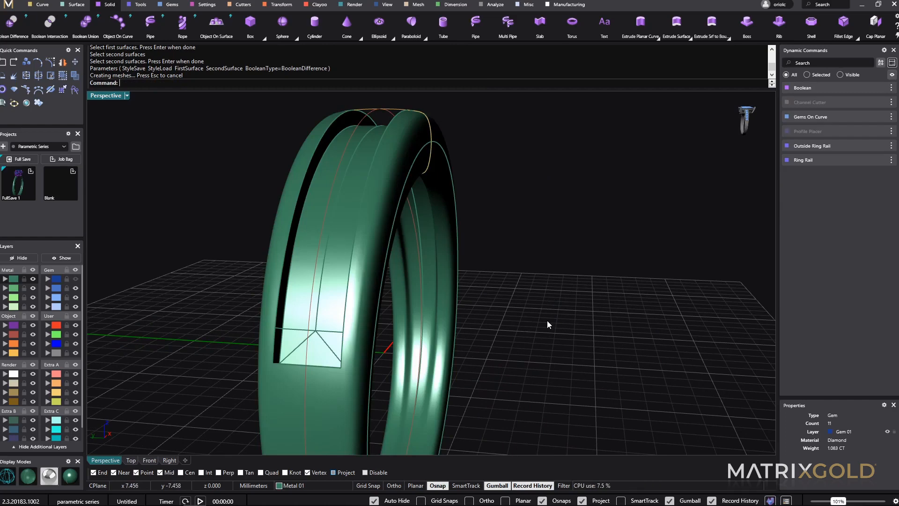
pyautogui.moveTo(548, 324); pyautogui.dragTo(488, 199)
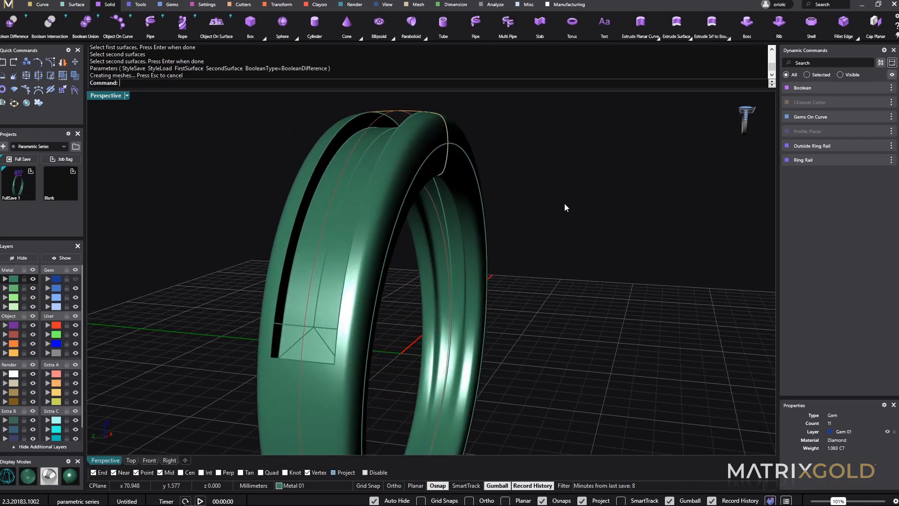
pyautogui.moveTo(565, 208); pyautogui.dragTo(578, 251)
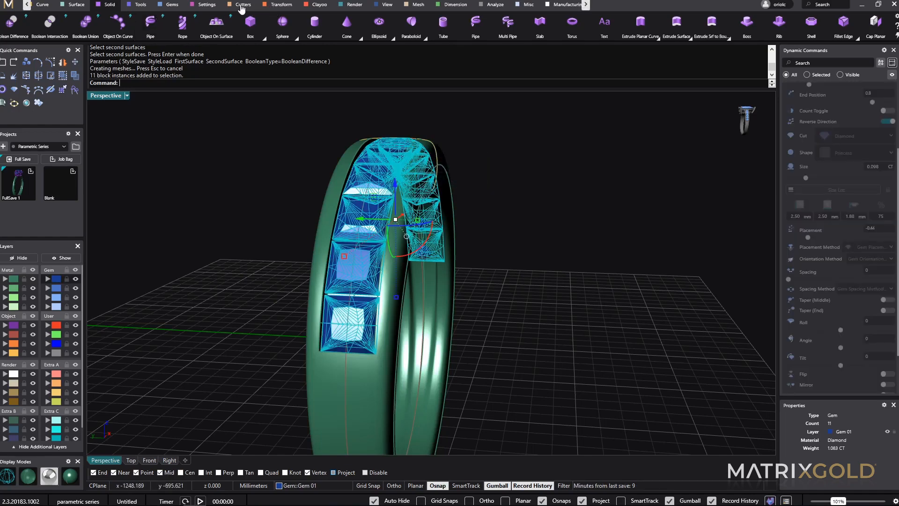
# Step: Generate gem cutters beneath all eleven princess stones, reopen their settings, and view from below
pyautogui.click(242, 5)
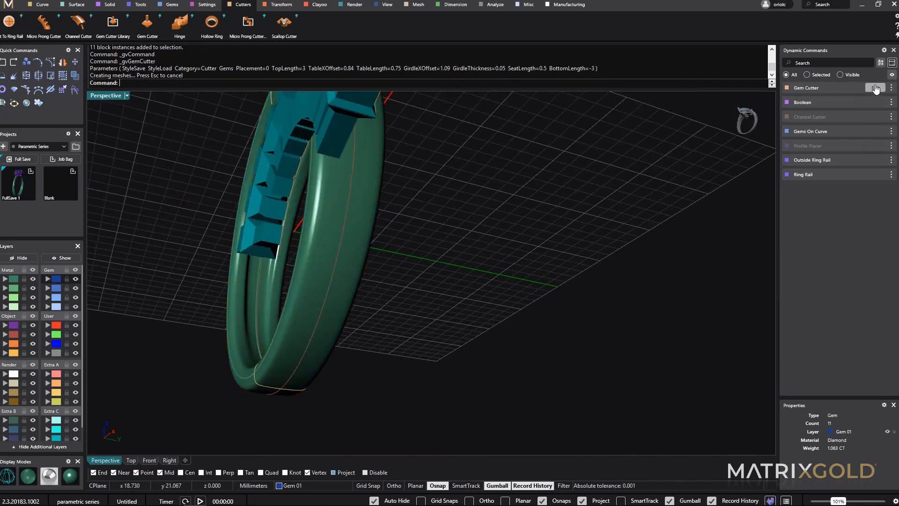
pyautogui.click(876, 88)
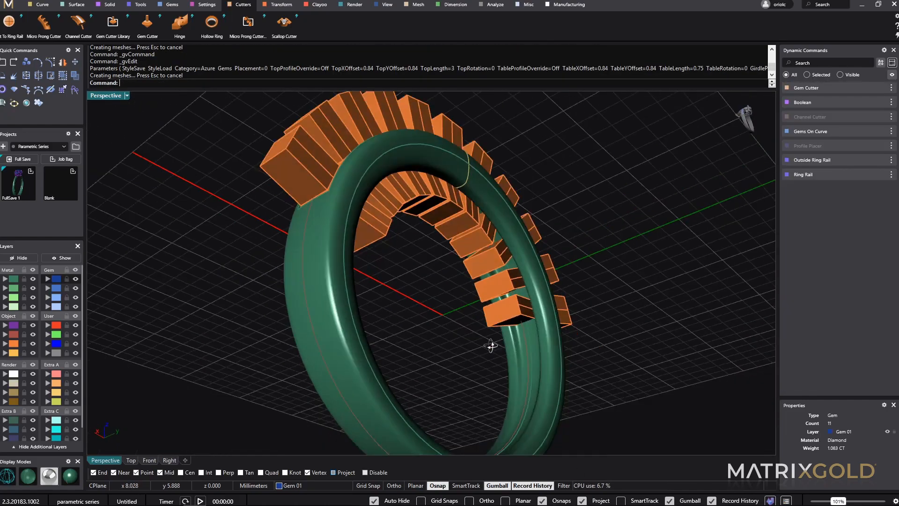
pyautogui.moveTo(490, 345); pyautogui.dragTo(530, 315)
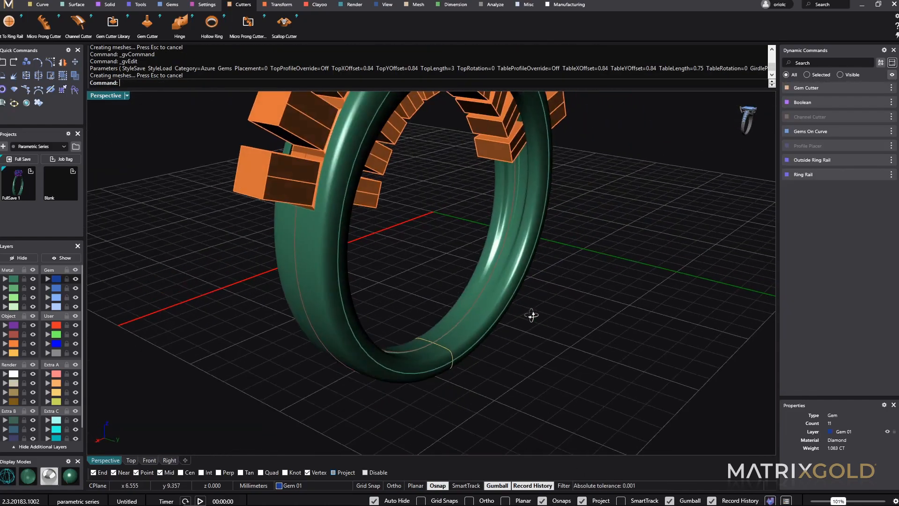
pyautogui.moveTo(530, 314); pyautogui.dragTo(552, 368)
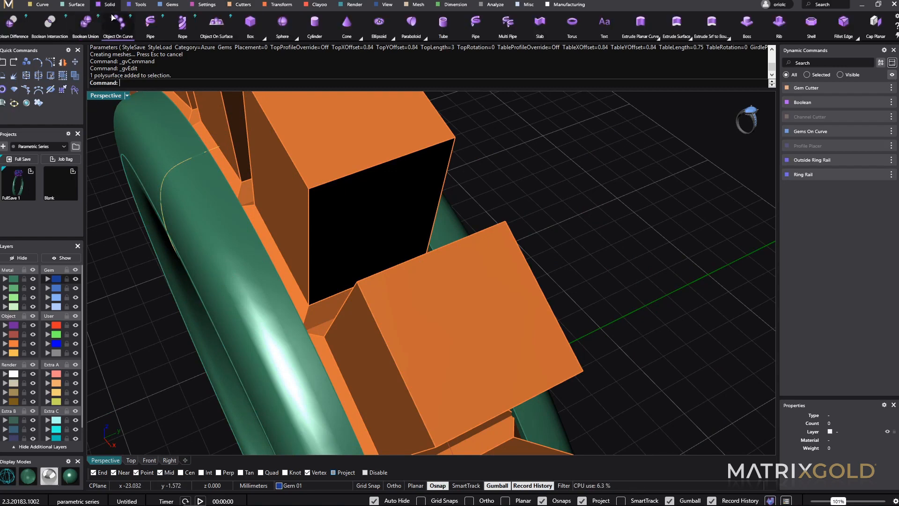
pyautogui.moveTo(128, 234)
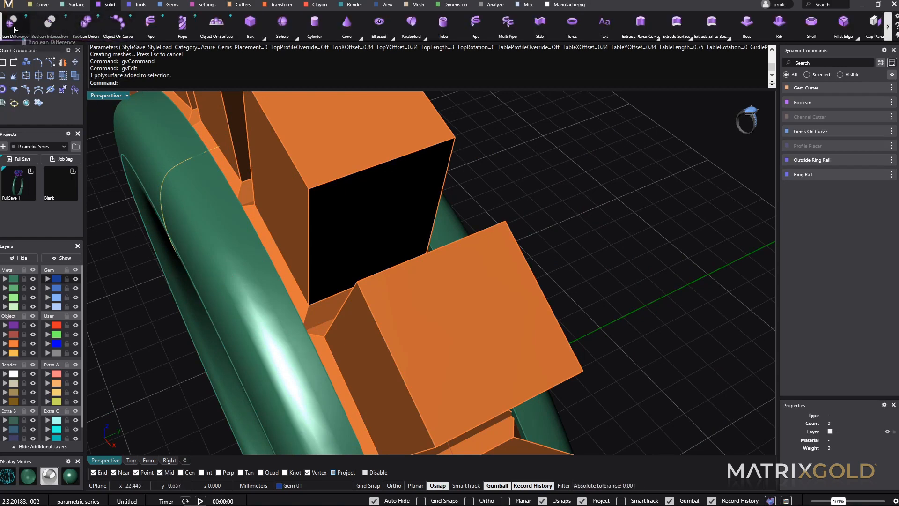
# Step: Boolean-subtract the stone cutters from the band to carve square seats under each princess stone
pyautogui.click(14, 23)
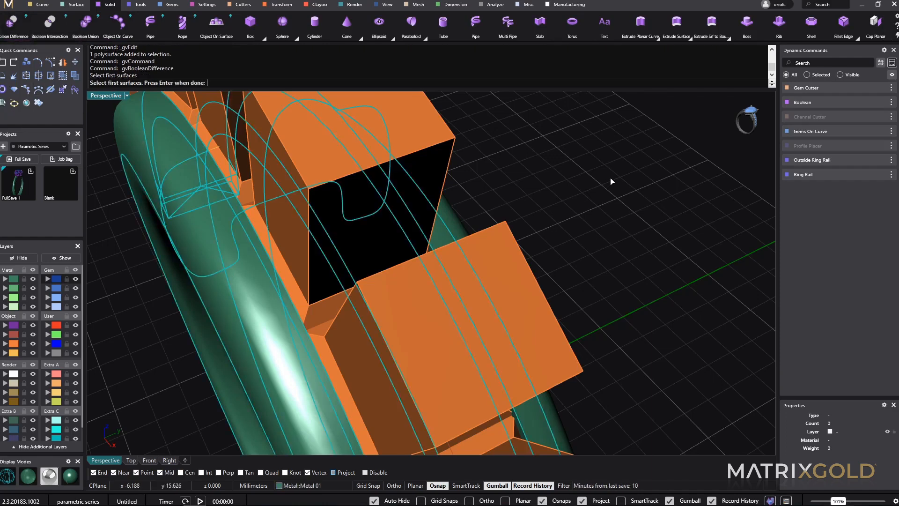
pyautogui.press('Enter')
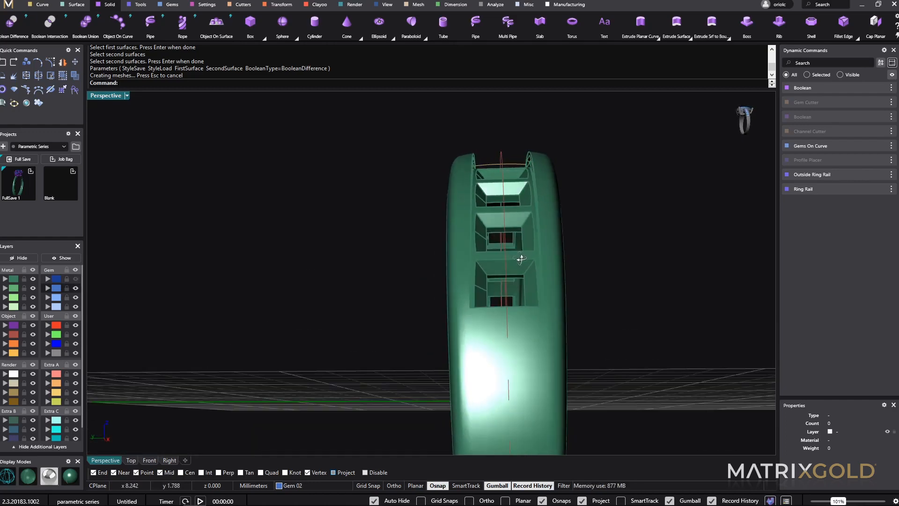
pyautogui.moveTo(520, 259); pyautogui.dragTo(578, 281)
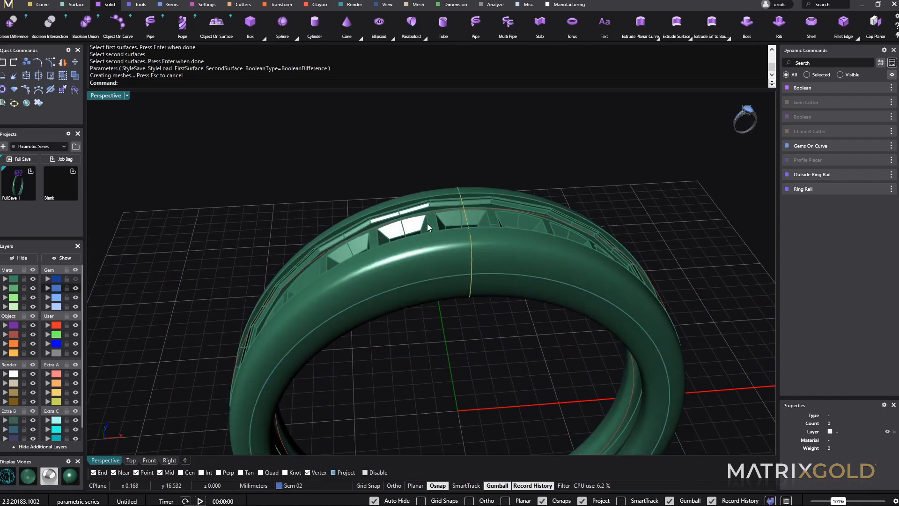
pyautogui.moveTo(427, 230); pyautogui.dragTo(528, 191)
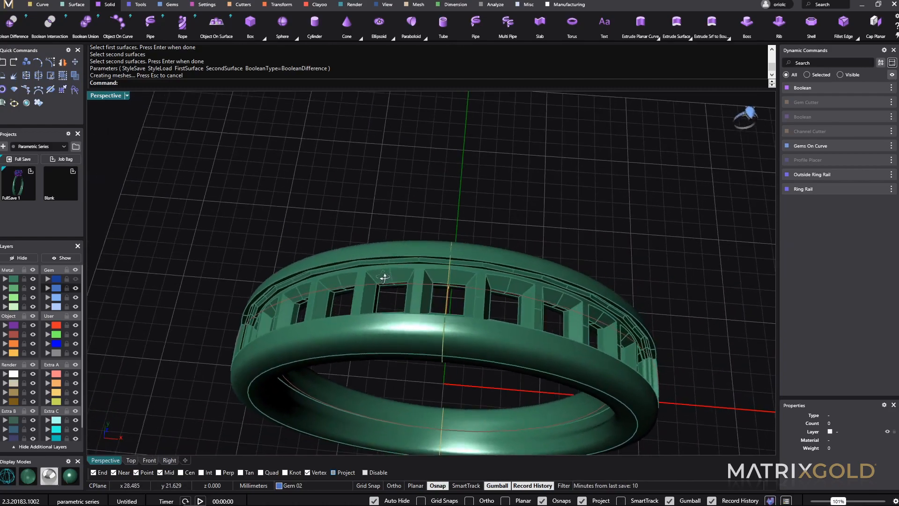
pyautogui.moveTo(385, 278); pyautogui.dragTo(522, 189)
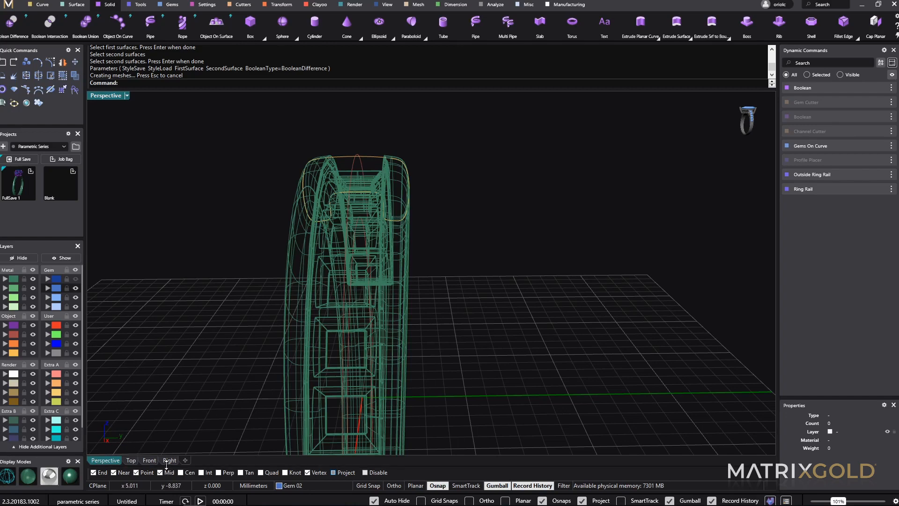
pyautogui.click(169, 460)
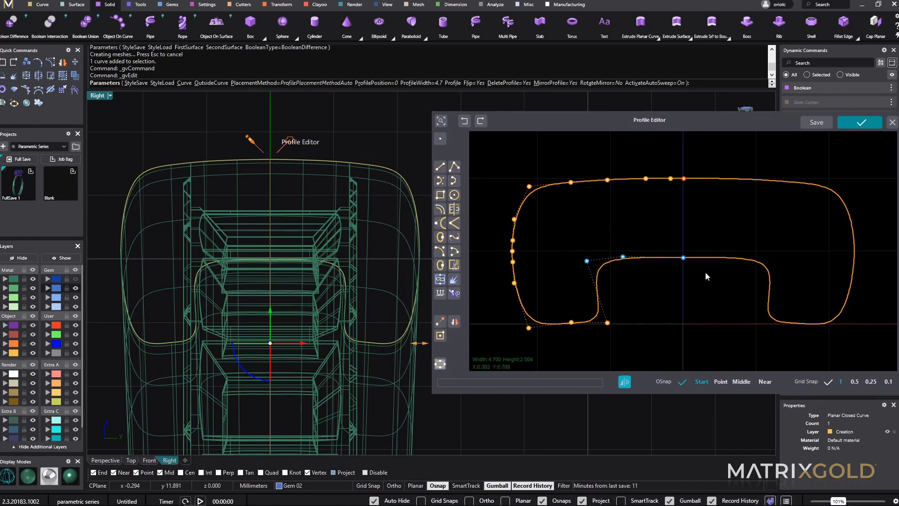
pyautogui.moveTo(645, 283)
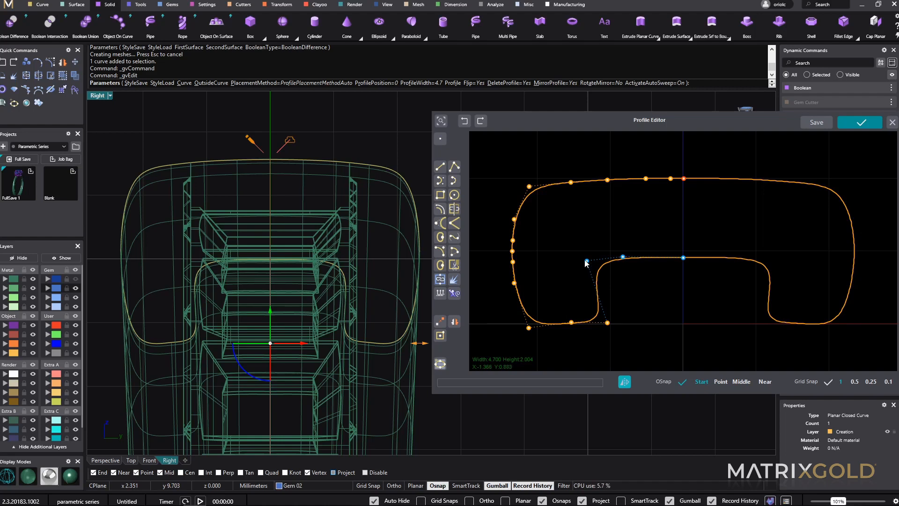
# Step: Lower a control point on the channel's inner profile curve and apply the rebuilt band
pyautogui.click(586, 264)
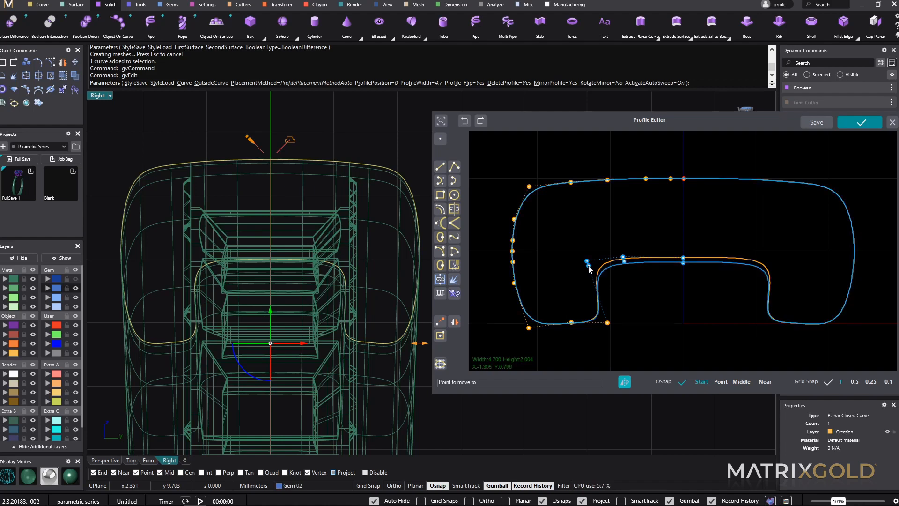
pyautogui.moveTo(586, 268); pyautogui.dragTo(588, 262)
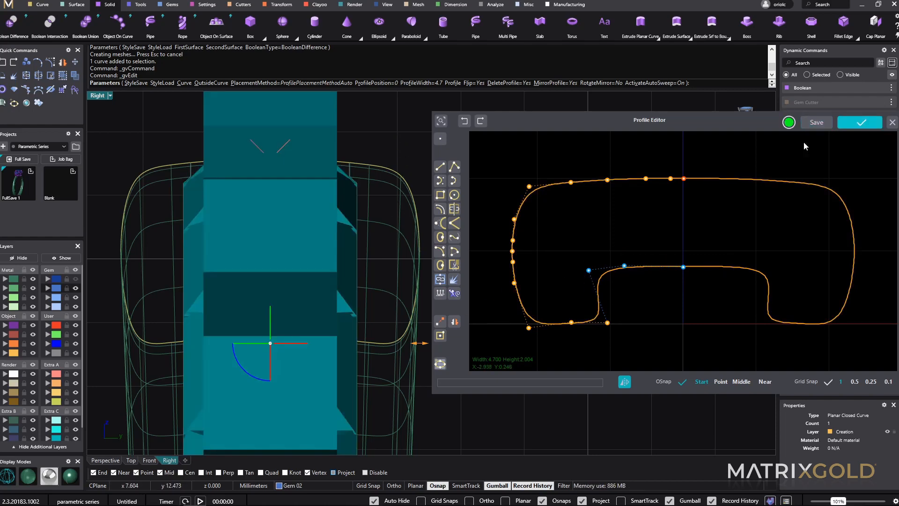
pyautogui.click(859, 122)
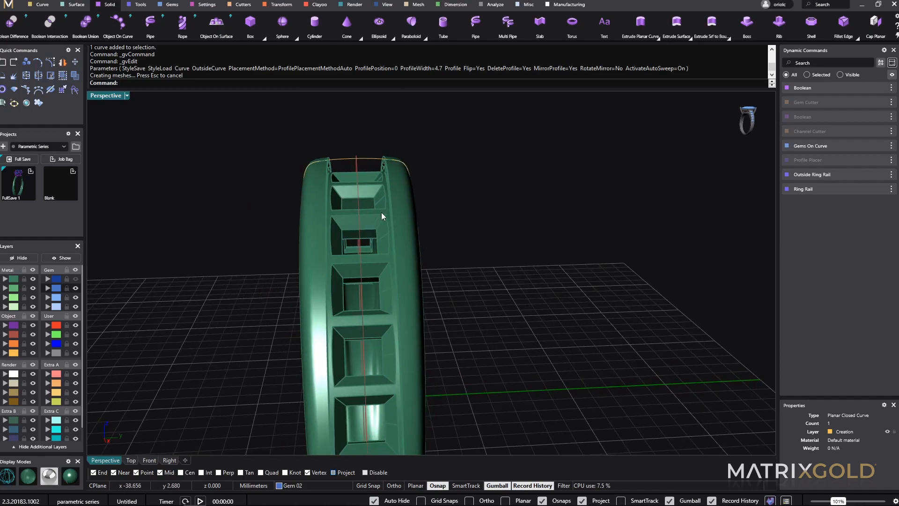
pyautogui.moveTo(381, 216); pyautogui.dragTo(494, 310)
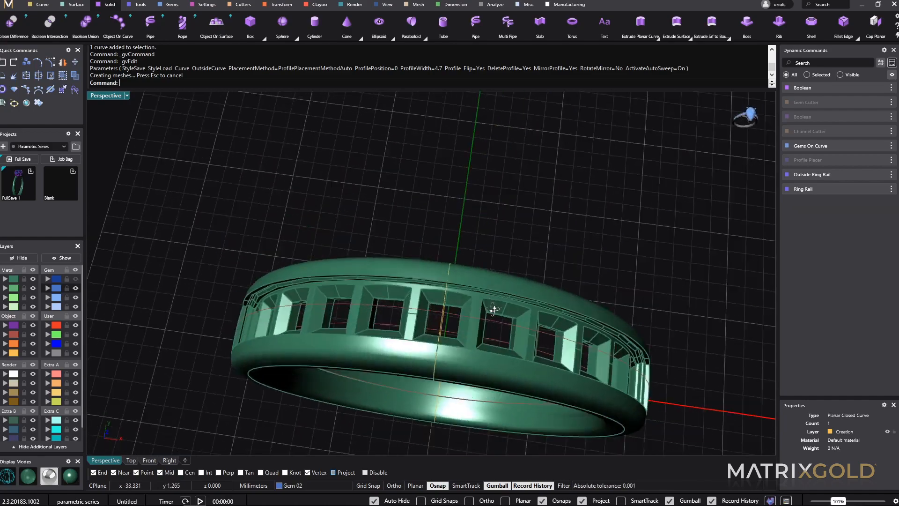
pyautogui.moveTo(493, 309); pyautogui.dragTo(565, 314)
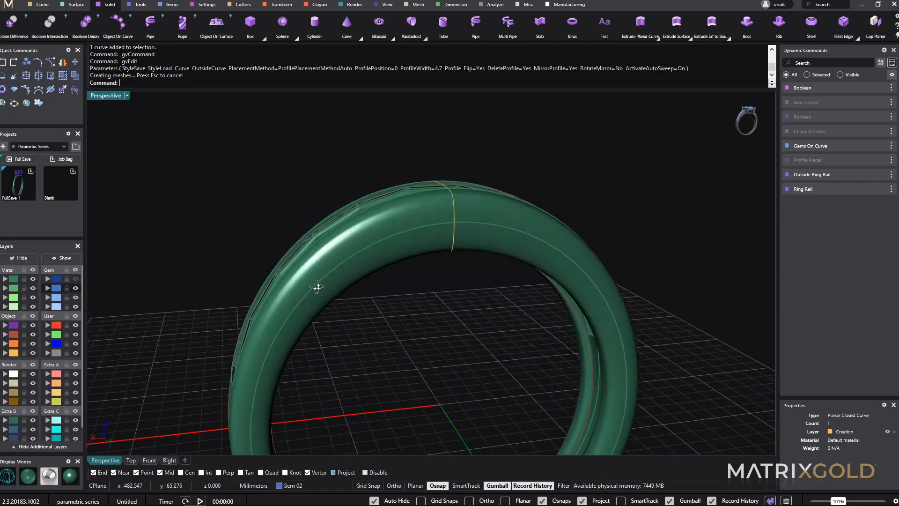
pyautogui.moveTo(317, 287); pyautogui.dragTo(453, 240)
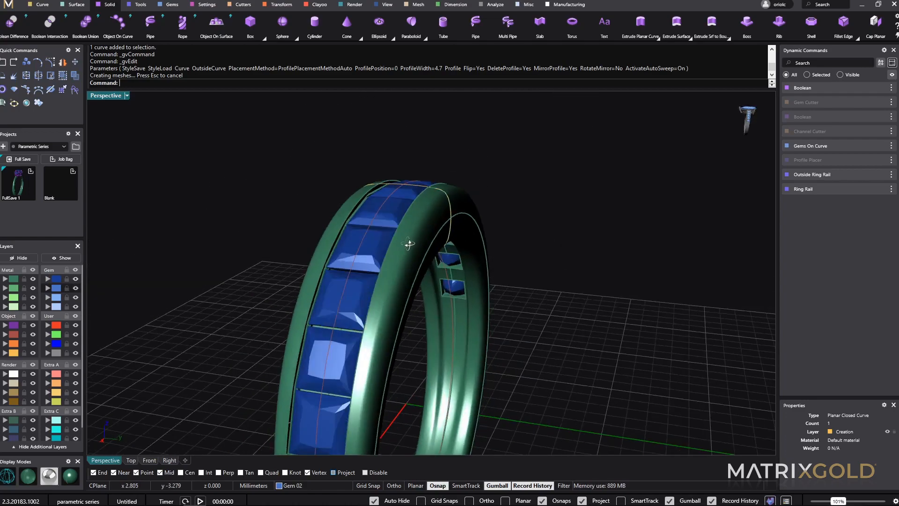
pyautogui.moveTo(407, 244); pyautogui.dragTo(418, 259)
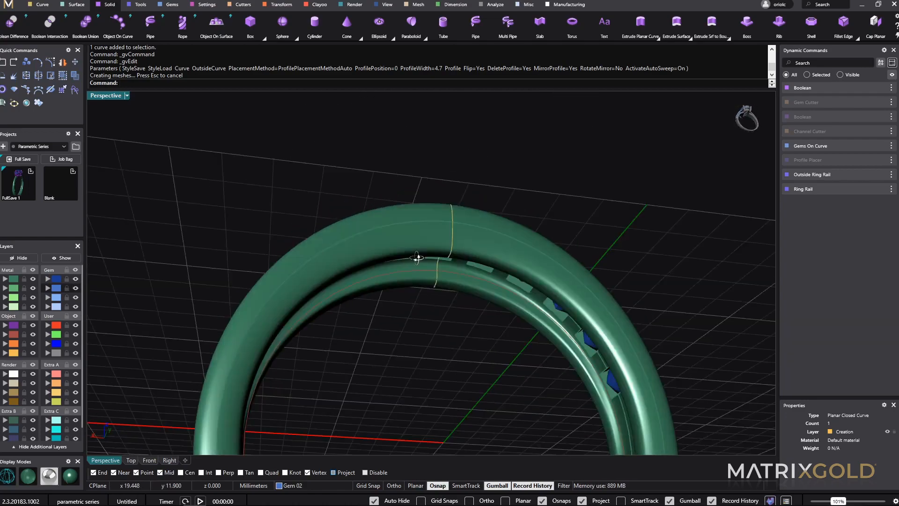
pyautogui.moveTo(418, 258); pyautogui.dragTo(505, 363)
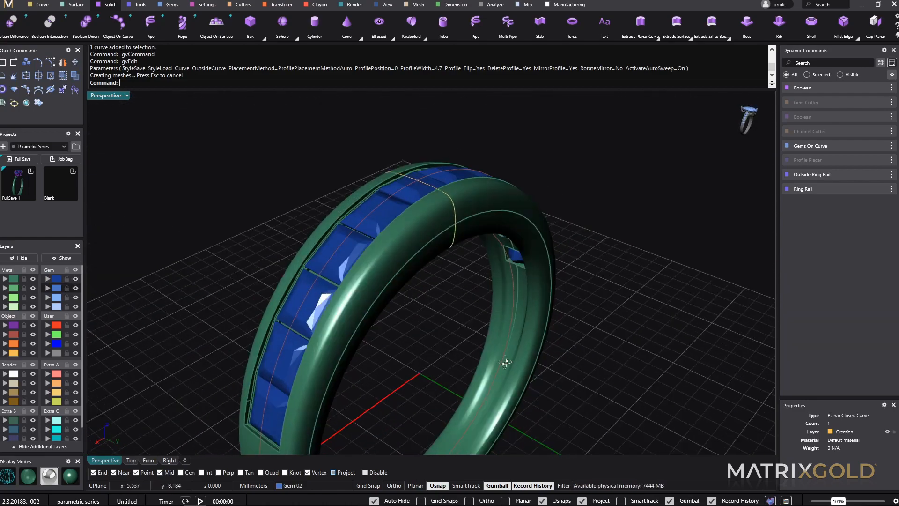
pyautogui.moveTo(505, 362); pyautogui.dragTo(530, 346)
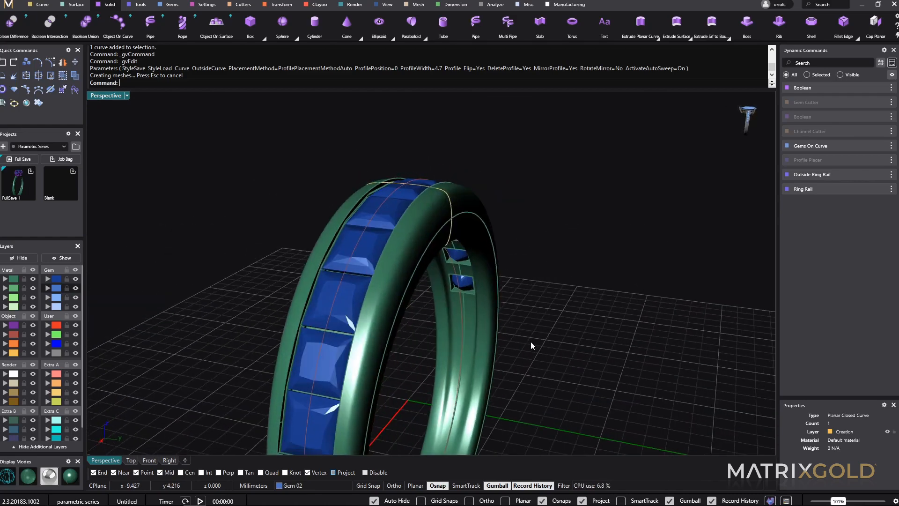
pyautogui.moveTo(452, 212)
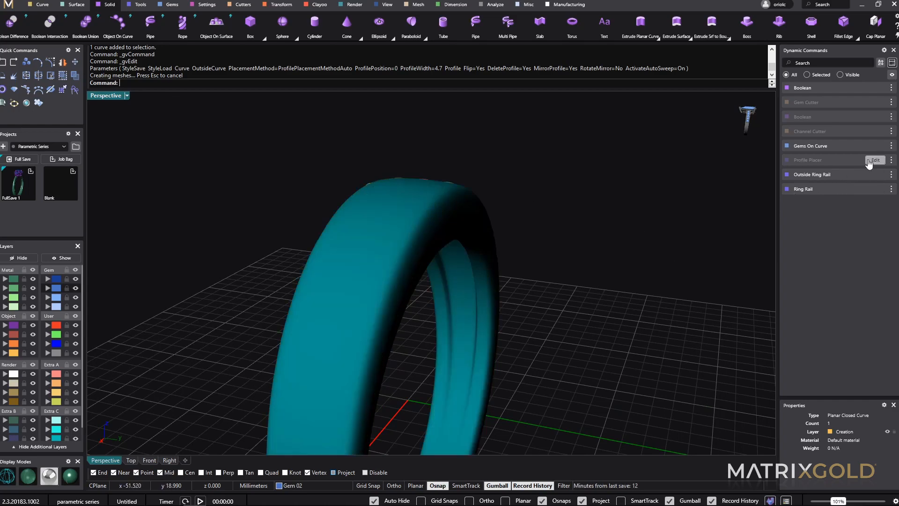
# Step: Raise the Profile Placer width from 4.7 to 5
pyautogui.click(874, 161)
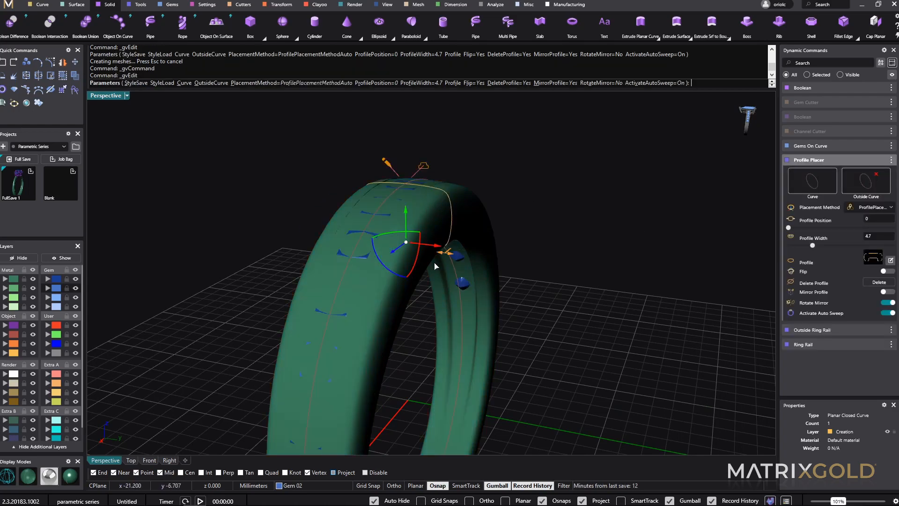
pyautogui.moveTo(429, 247); pyautogui.dragTo(443, 251)
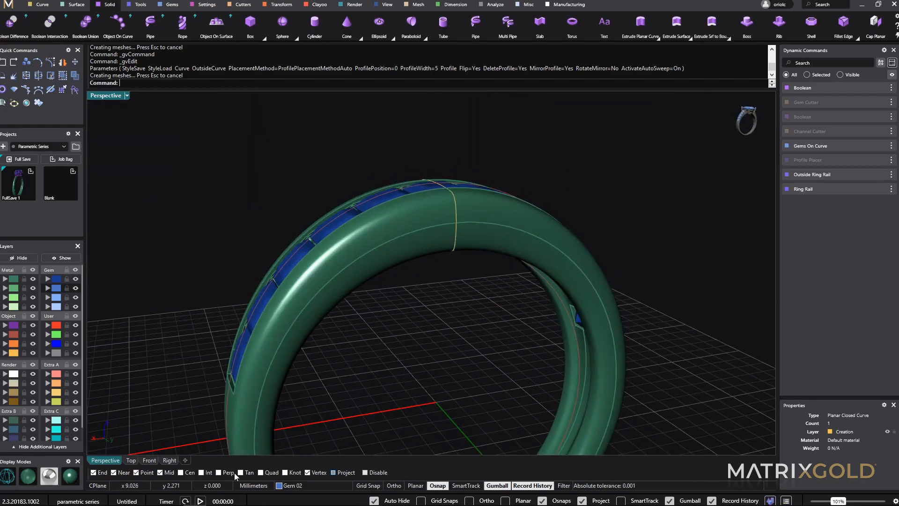
# Step: Change the ring rail finger size to US 10, then settle on US 7 (17.34 mm)
pyautogui.click(148, 460)
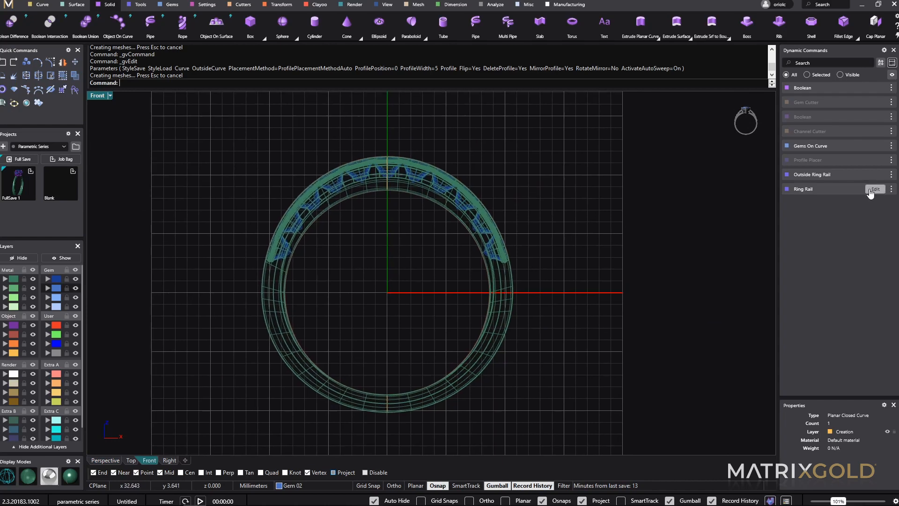
pyautogui.click(874, 188)
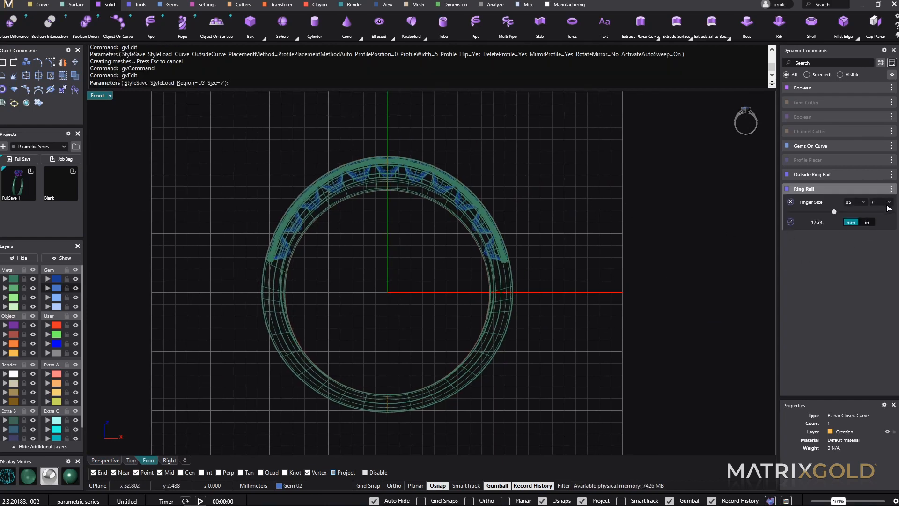
pyautogui.click(873, 201)
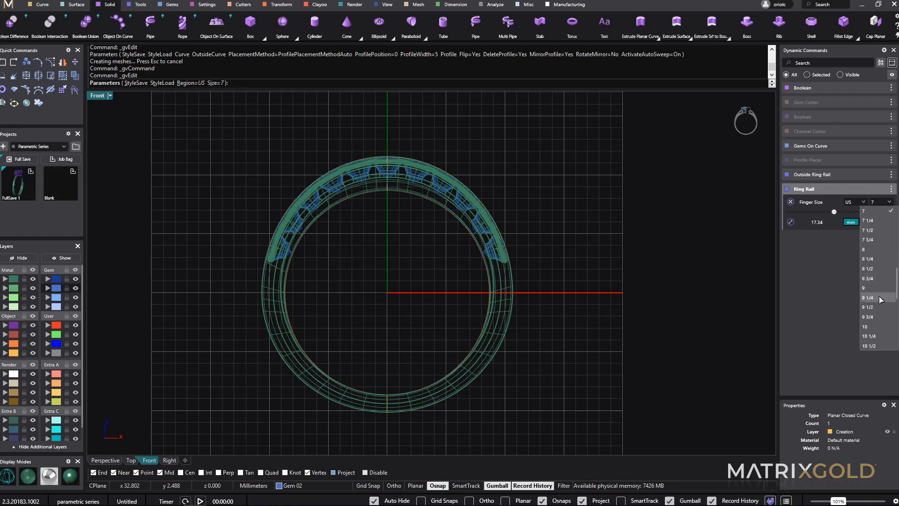
pyautogui.click(865, 326)
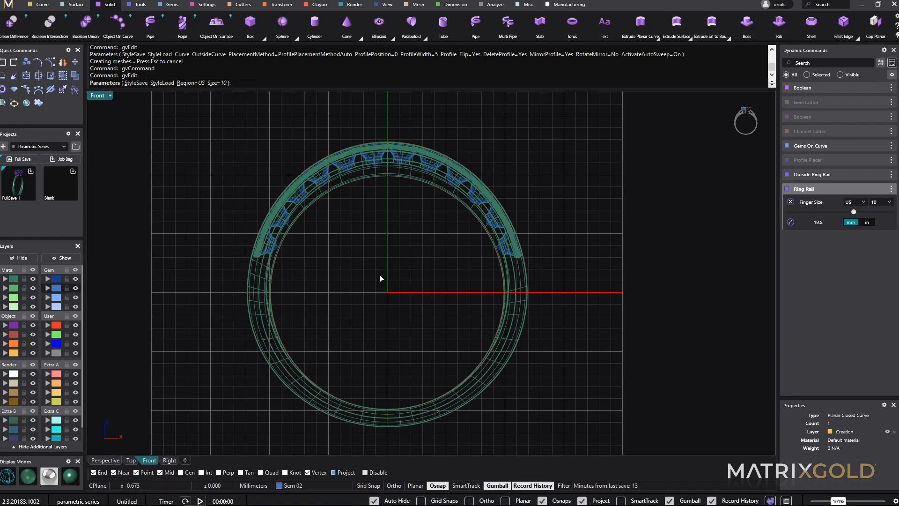
pyautogui.moveTo(377, 327)
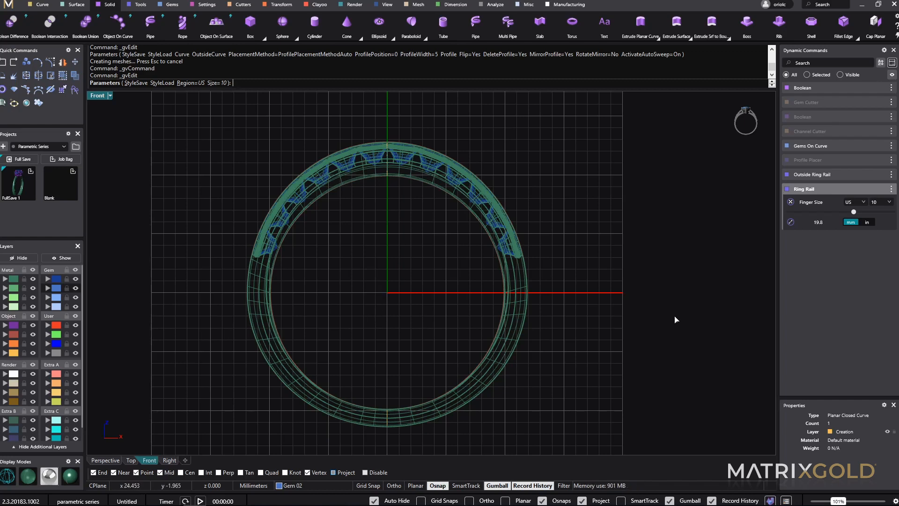
pyautogui.moveTo(315, 366)
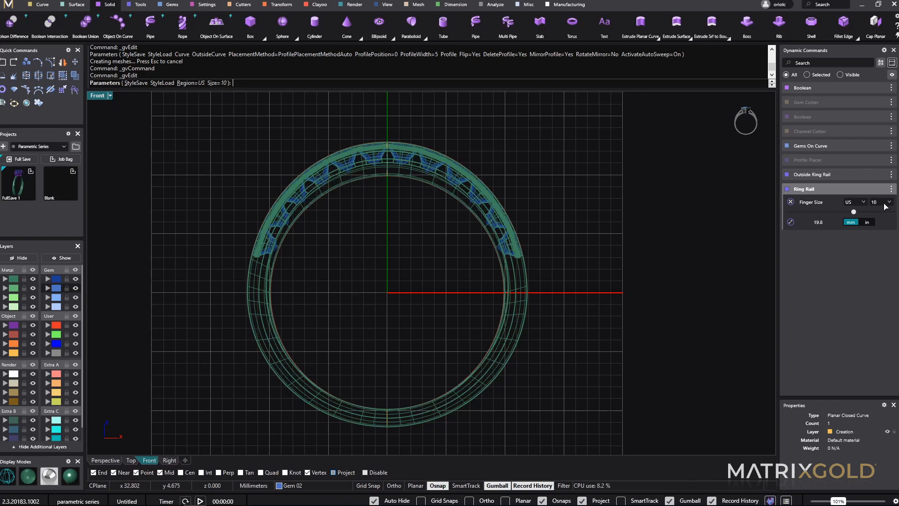
pyautogui.click(871, 202)
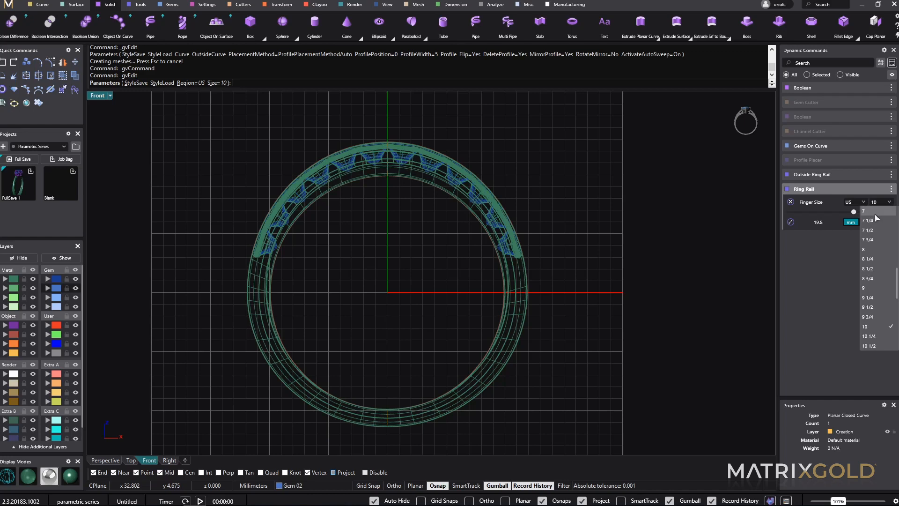
pyautogui.click(864, 210)
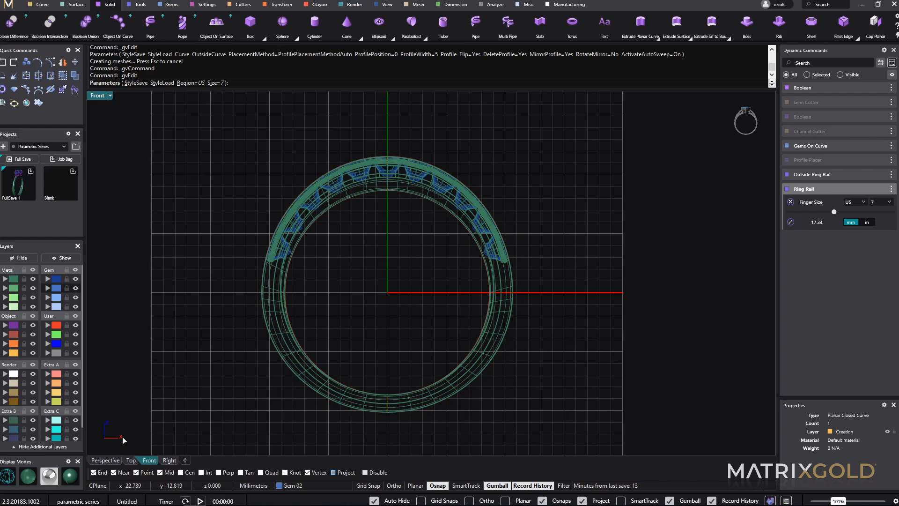
pyautogui.moveTo(710, 211)
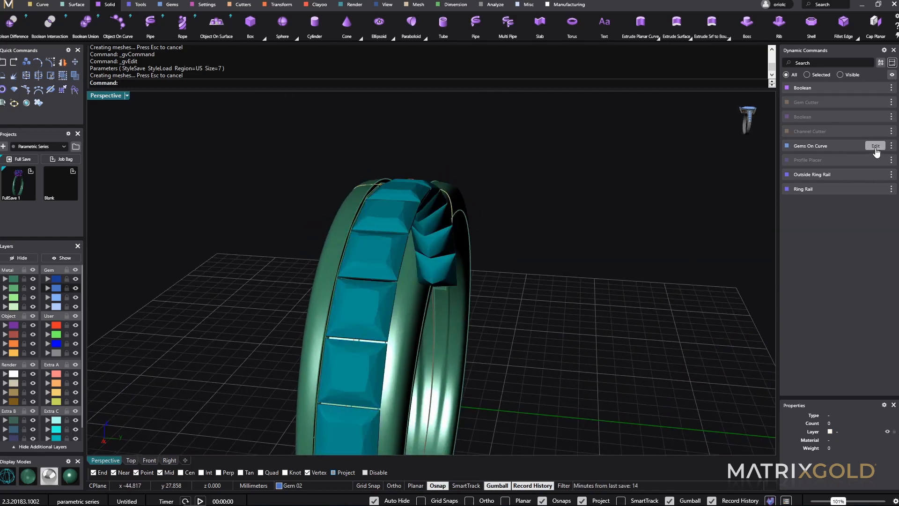
# Step: Move the Gems On Curve start point so the stone row sits at placement -0.31
pyautogui.click(876, 146)
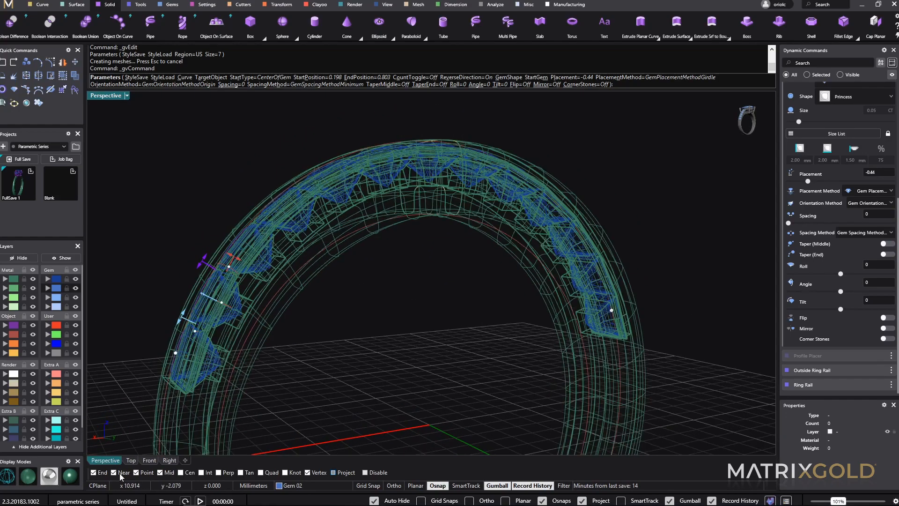
pyautogui.click(149, 460)
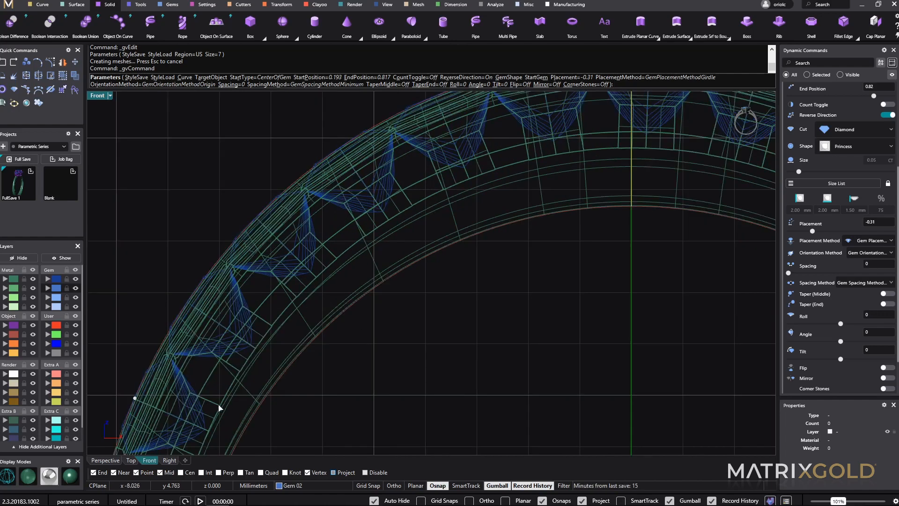
pyautogui.moveTo(132, 409)
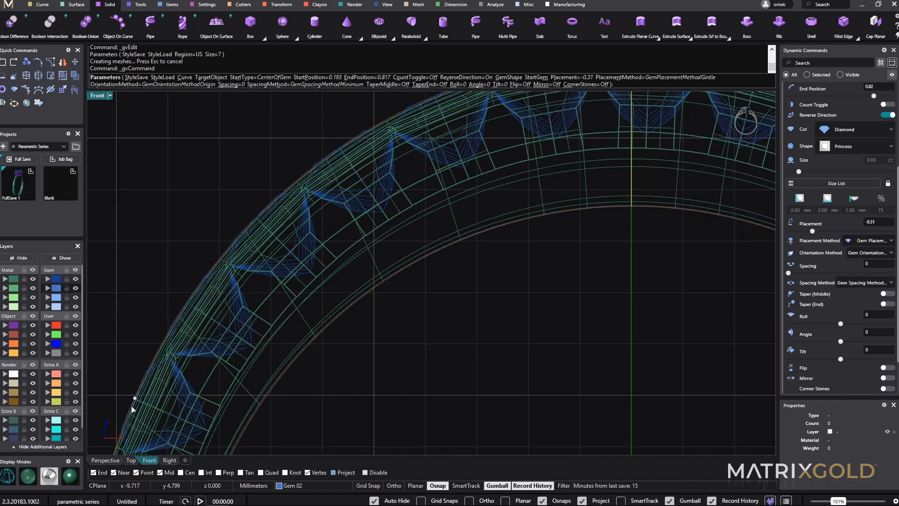
pyautogui.moveTo(133, 398); pyautogui.dragTo(138, 393)
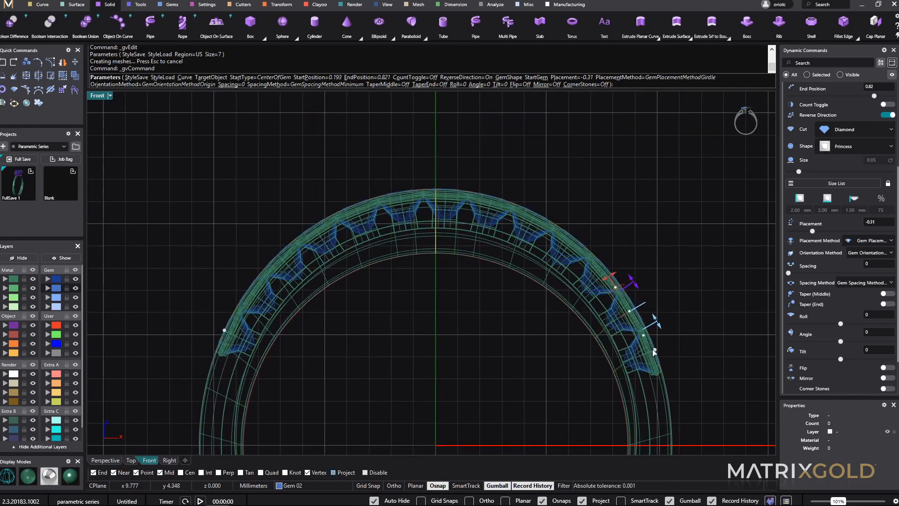
pyautogui.moveTo(654, 352)
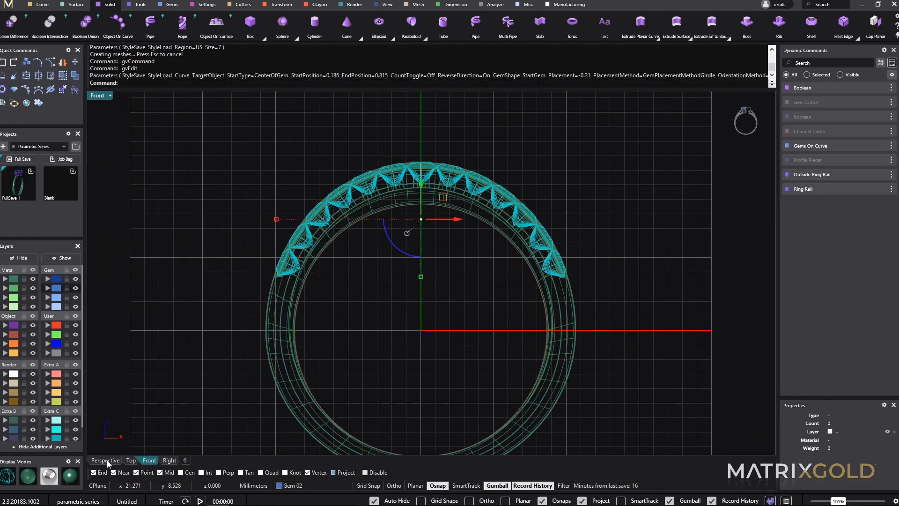
# Step: Narrow the profile curve's Profile Placer width from 5 to 4.6 mm
pyautogui.click(105, 460)
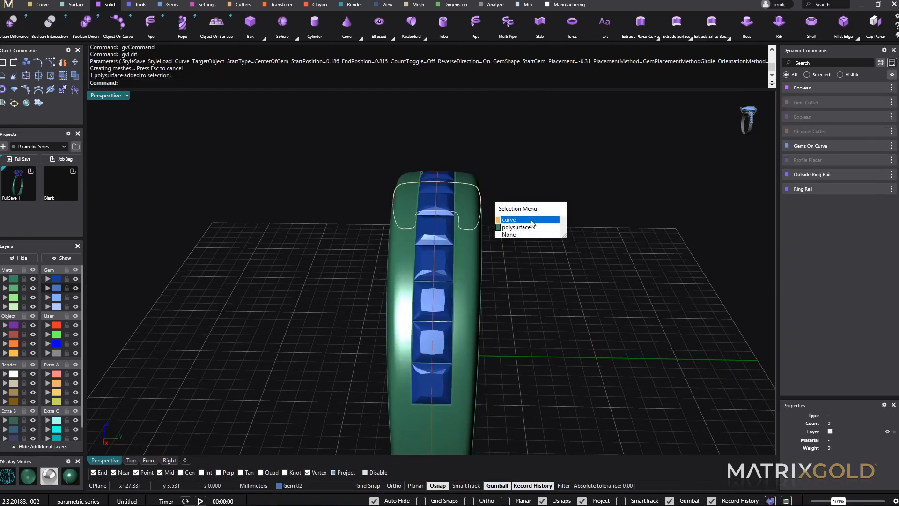
pyautogui.click(509, 219)
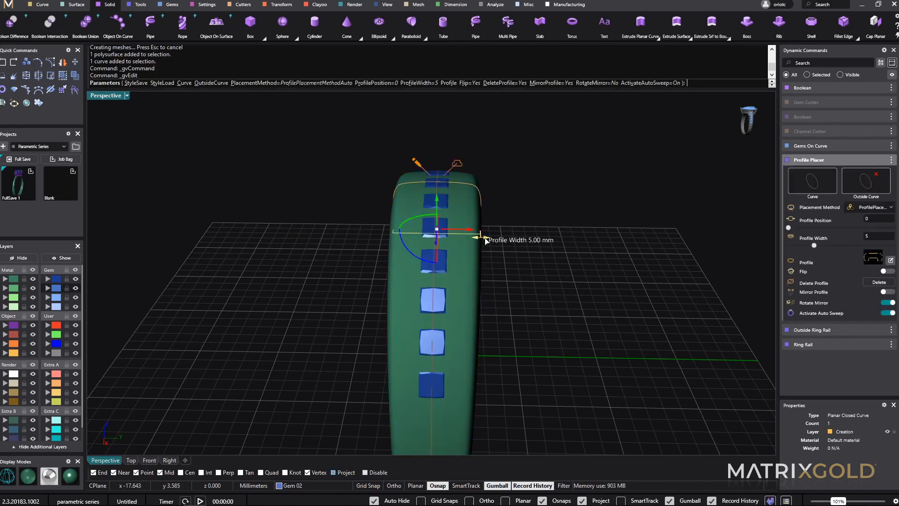
pyautogui.moveTo(480, 235); pyautogui.dragTo(479, 240)
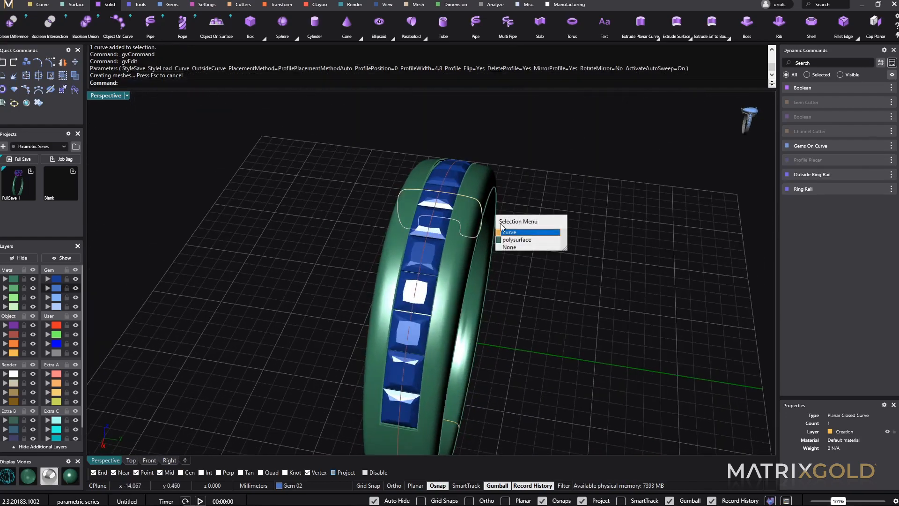
pyautogui.click(509, 232)
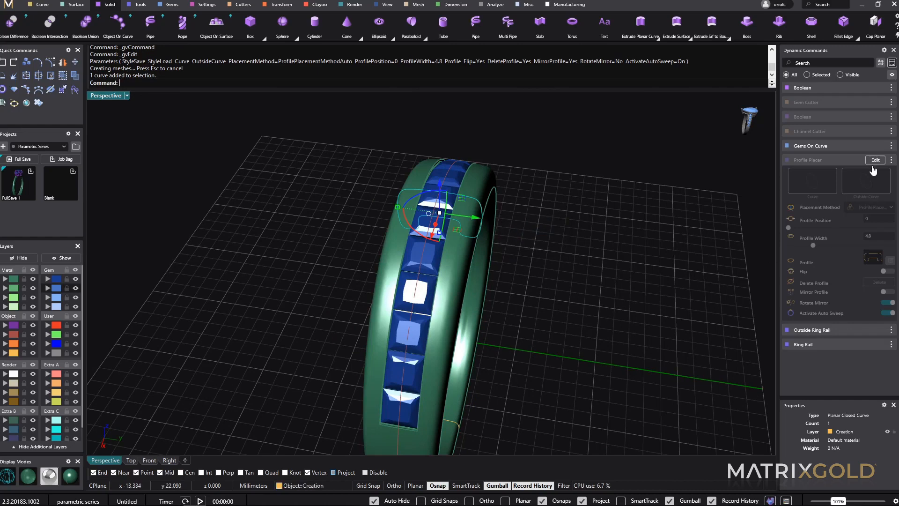
pyautogui.click(876, 160)
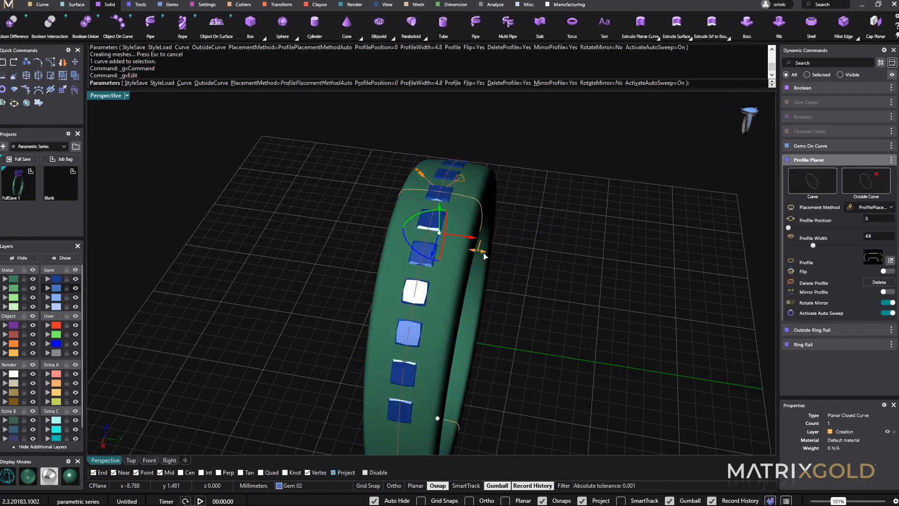
pyautogui.moveTo(474, 250); pyautogui.dragTo(482, 253)
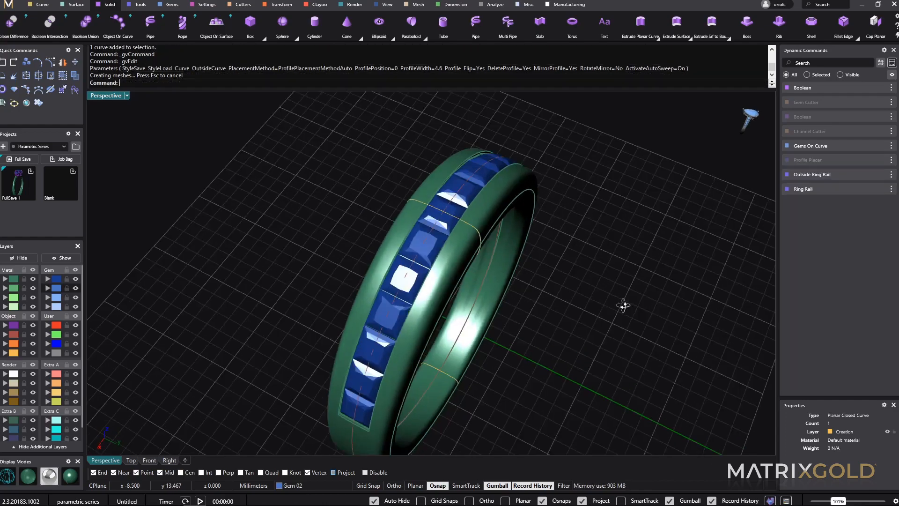
# Step: Orbit the perspective view around the ring and its channel-set stones
pyautogui.moveTo(624, 306); pyautogui.dragTo(584, 261)
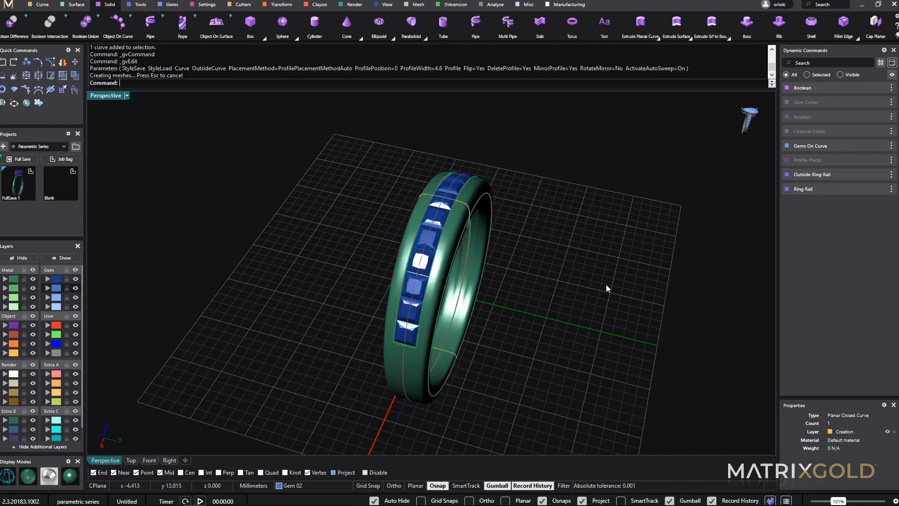
pyautogui.moveTo(854, 188)
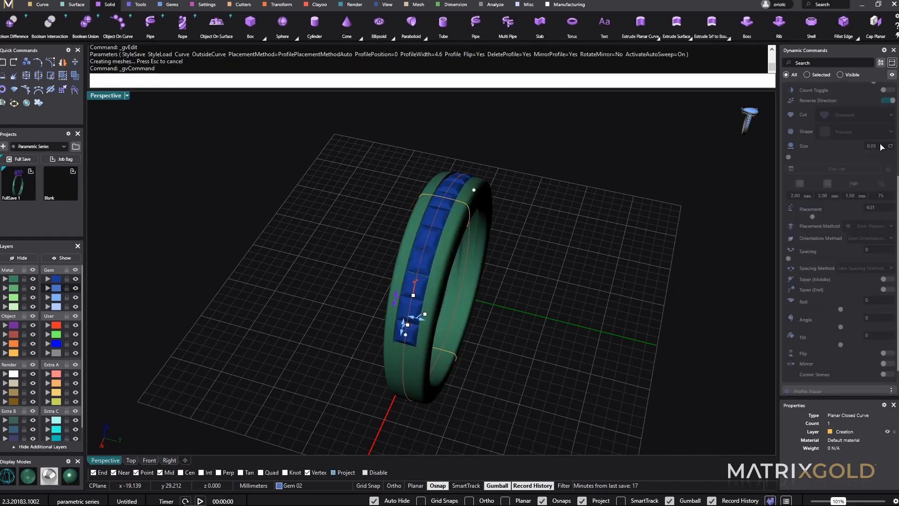
pyautogui.click(854, 131)
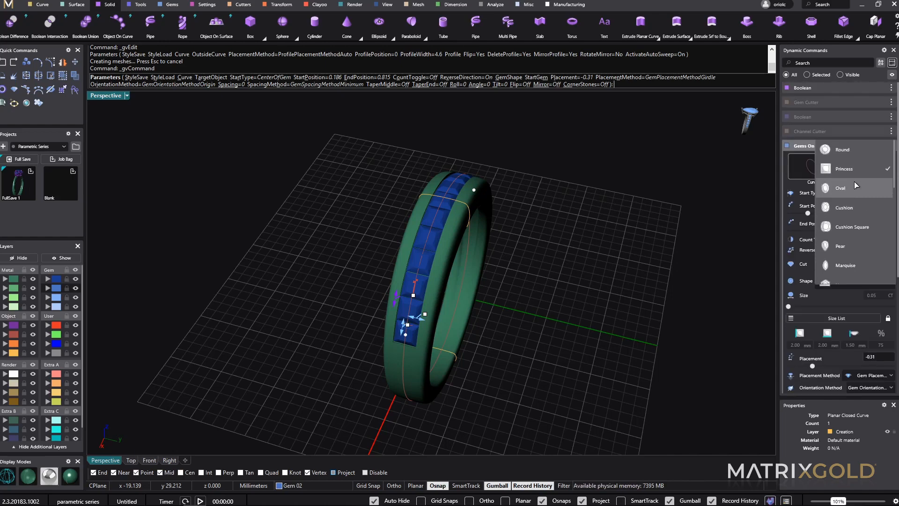
pyautogui.click(843, 149)
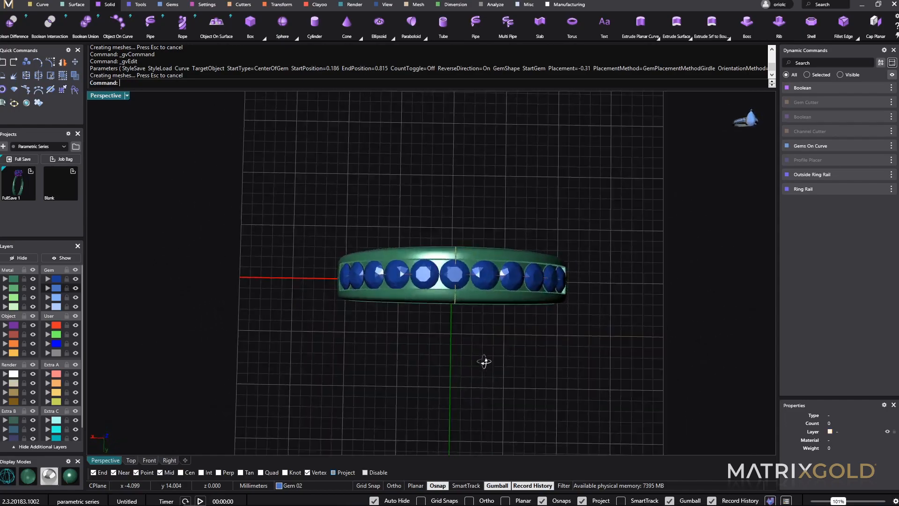
pyautogui.moveTo(485, 361); pyautogui.dragTo(654, 207)
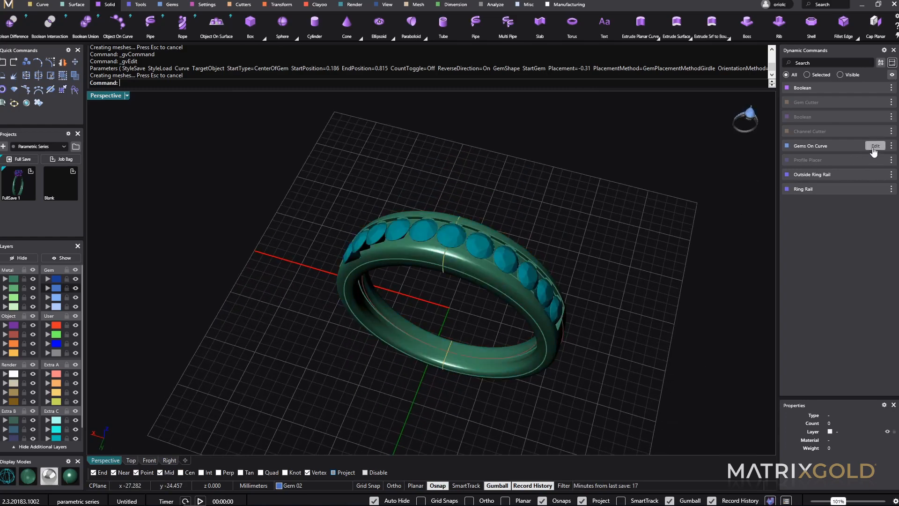
pyautogui.click(876, 145)
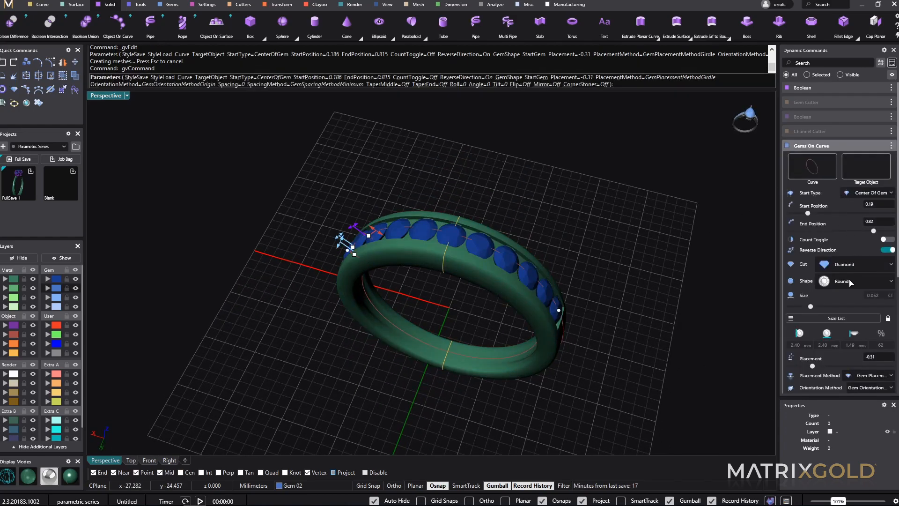
pyautogui.click(854, 281)
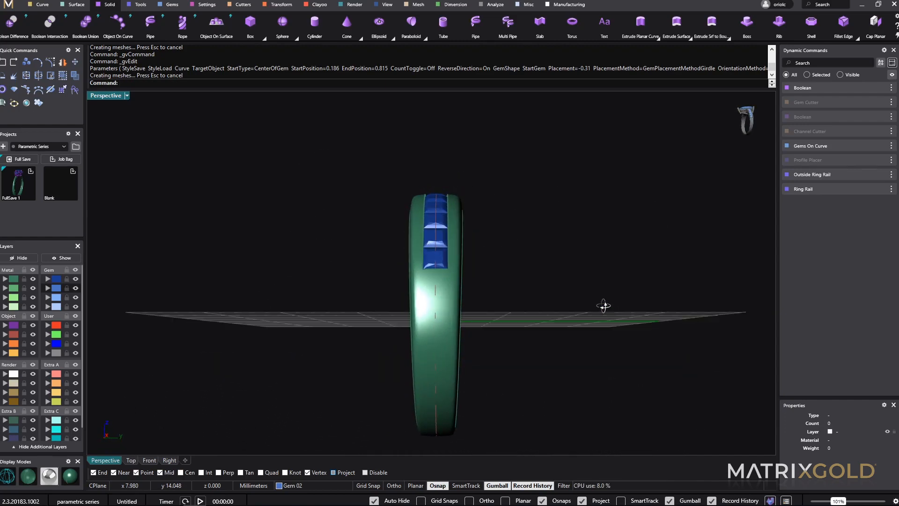
# Step: Save the ring as a new project version, FullSave_2_Blank
pyautogui.moveTo(603, 306); pyautogui.dragTo(587, 335)
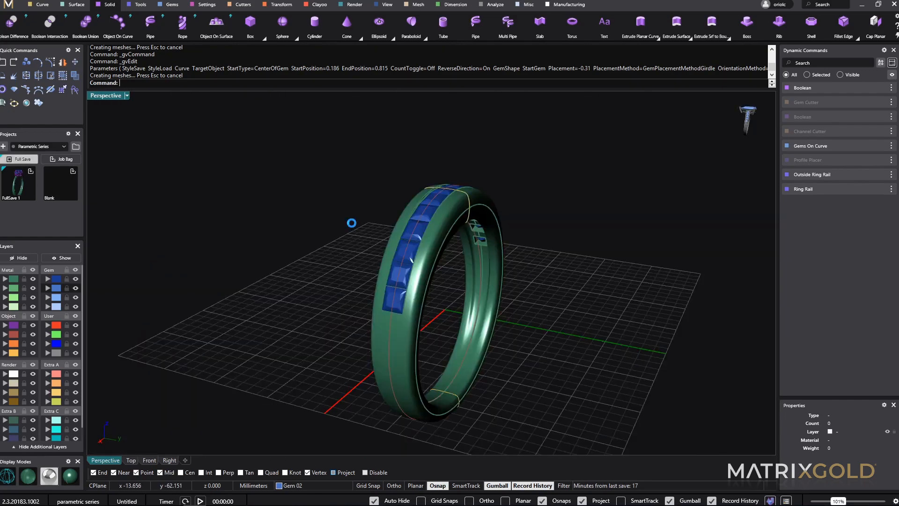
pyautogui.click(19, 159)
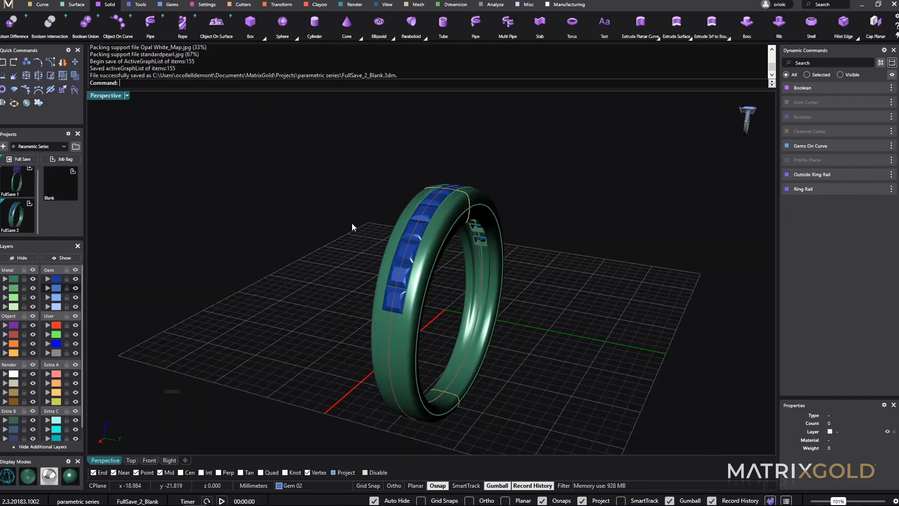